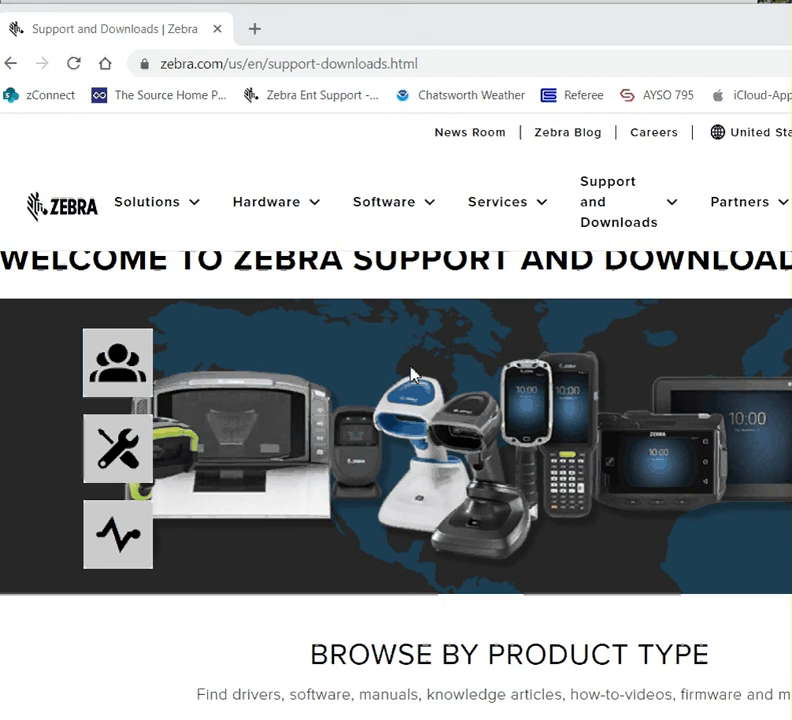
mouse_move(422, 380)
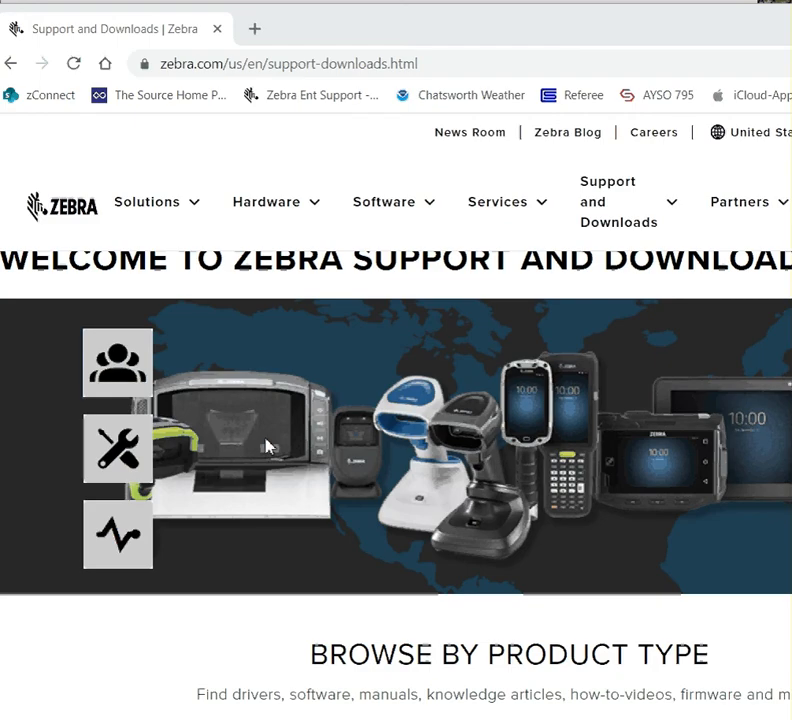
Step: Navigate Zebra Support to Mobile Computers and the TC52x And TC52ax support page
scroll("down", 3)
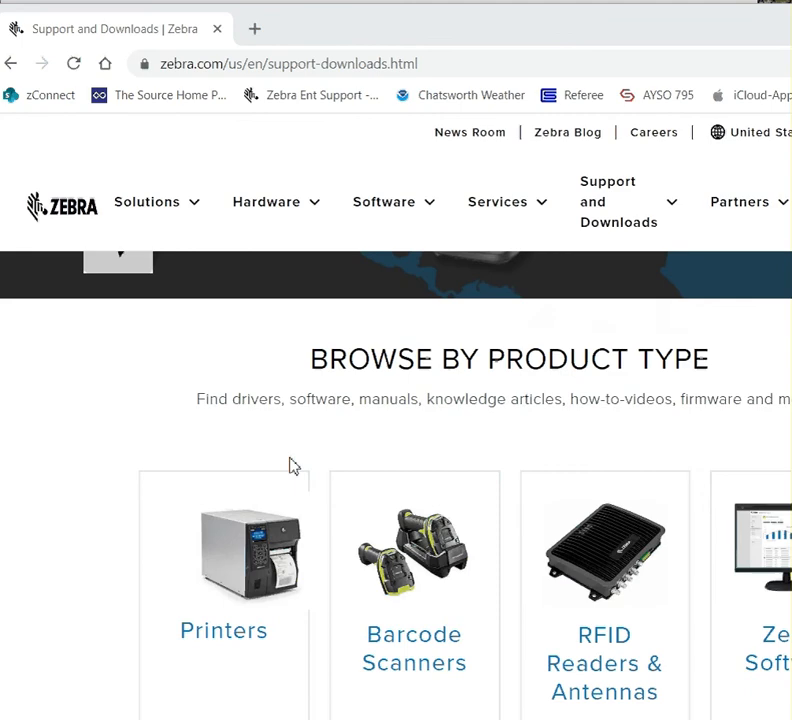
scroll("down", 3)
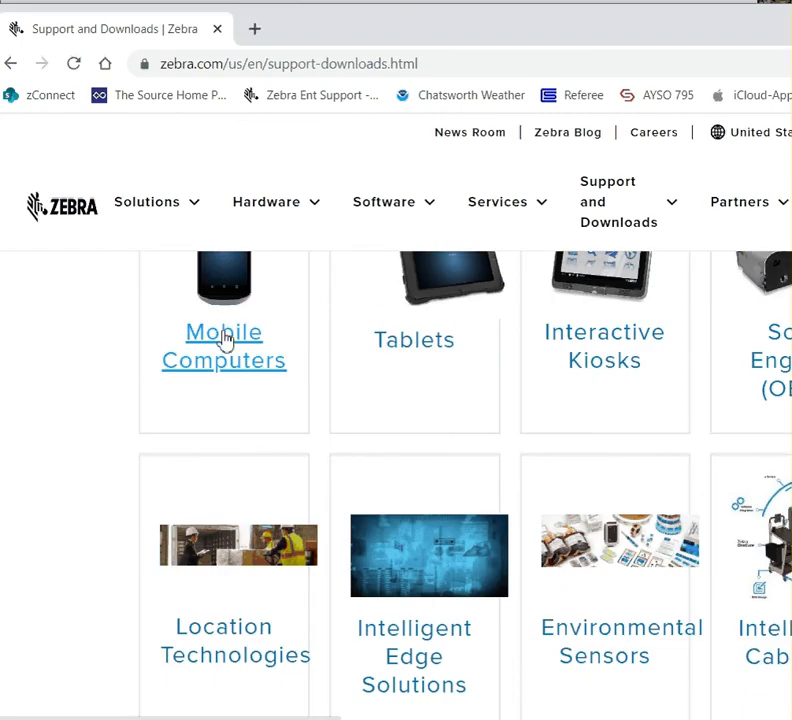
left_click(223, 346)
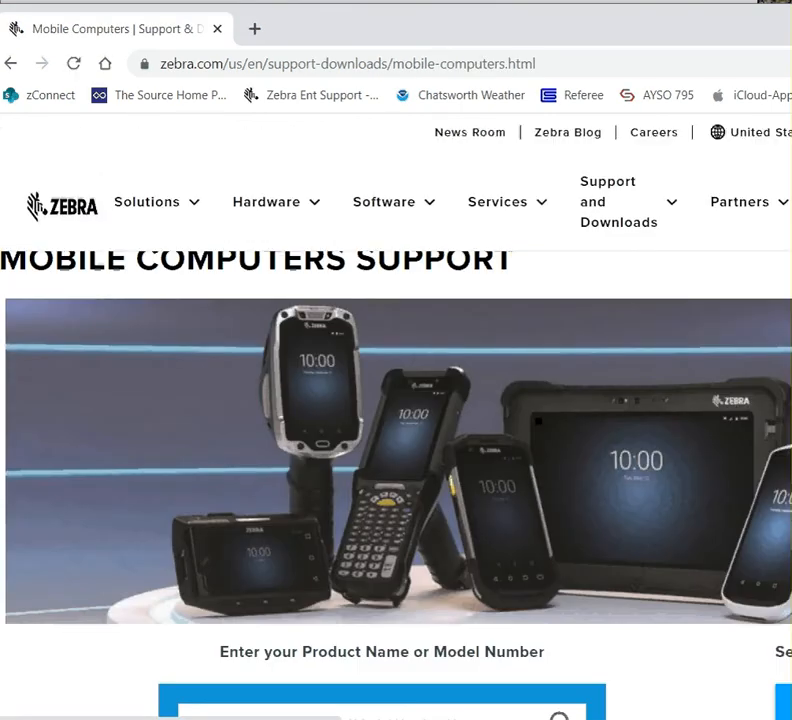
scroll("down", 3)
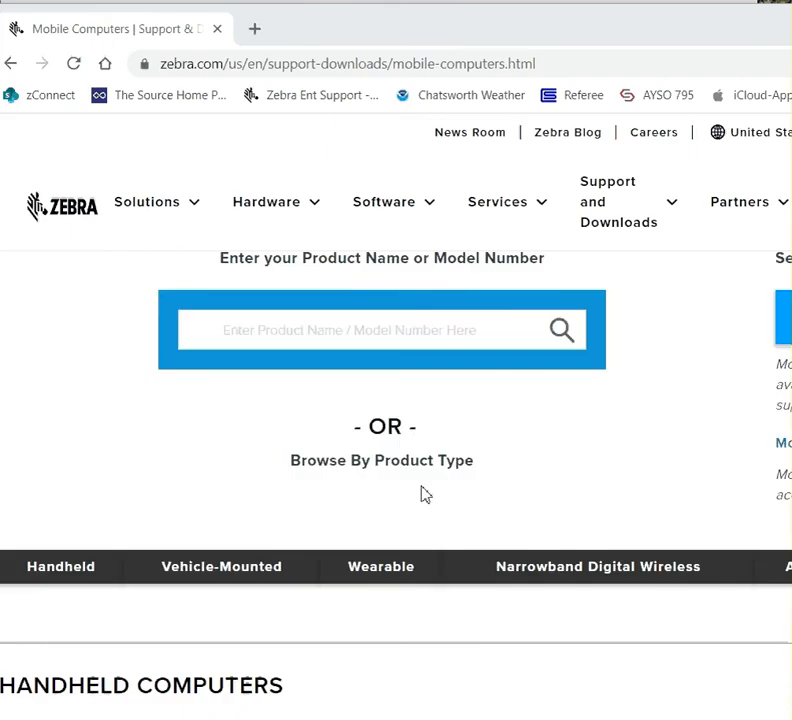
scroll("down", 3)
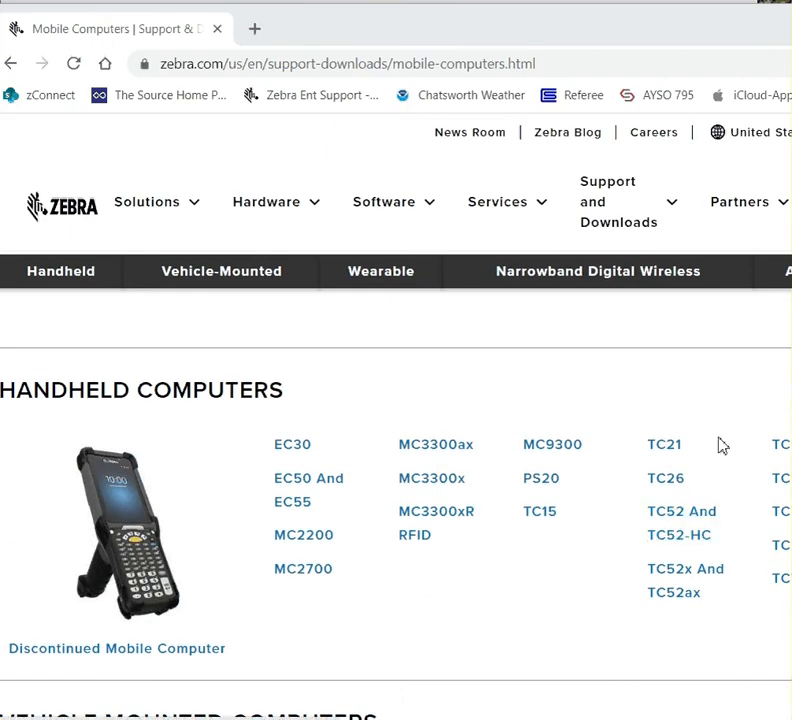
left_click(686, 580)
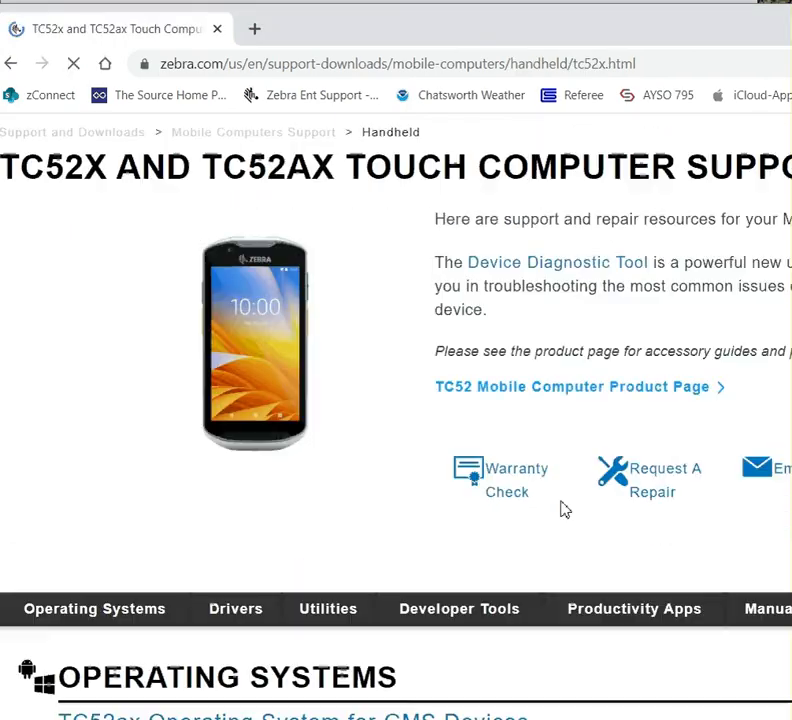
Step: Open the TC52ax Operating System for GMS Devices downloads listing LifeGuard versions
scroll("down", 3)
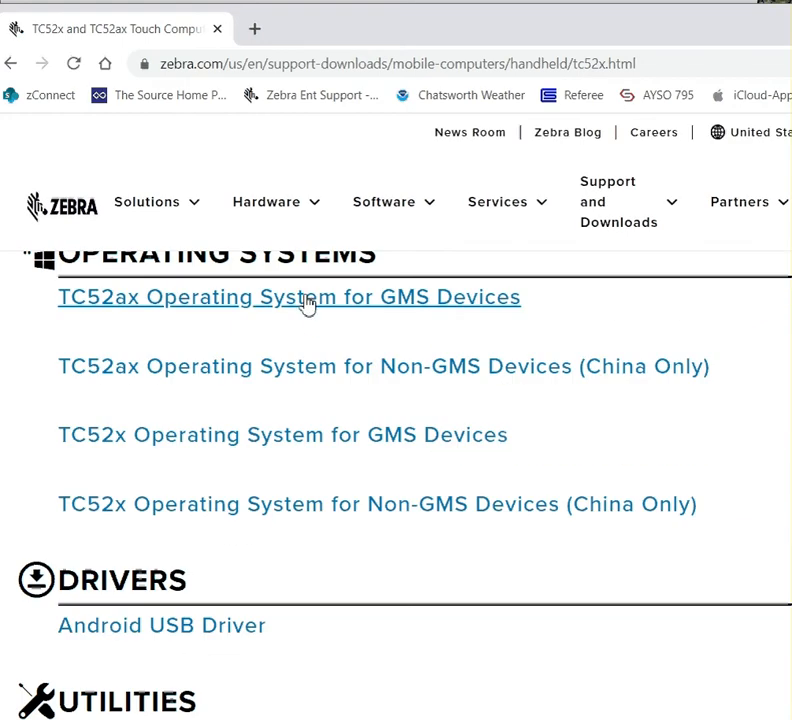
left_click(288, 297)
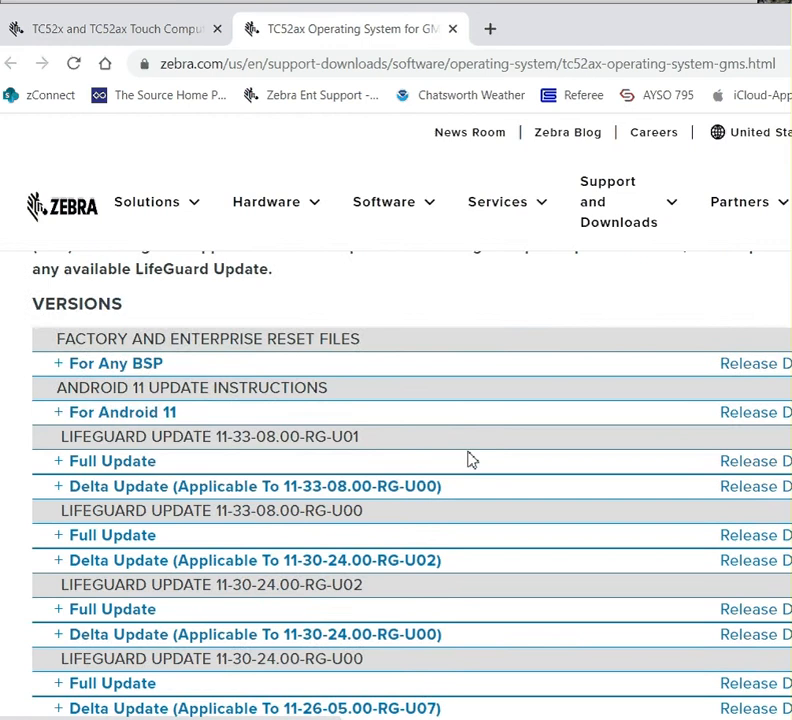
Step: Show the TC52AX About phone details with model TC520L and Android version 11
scroll("down", 3)
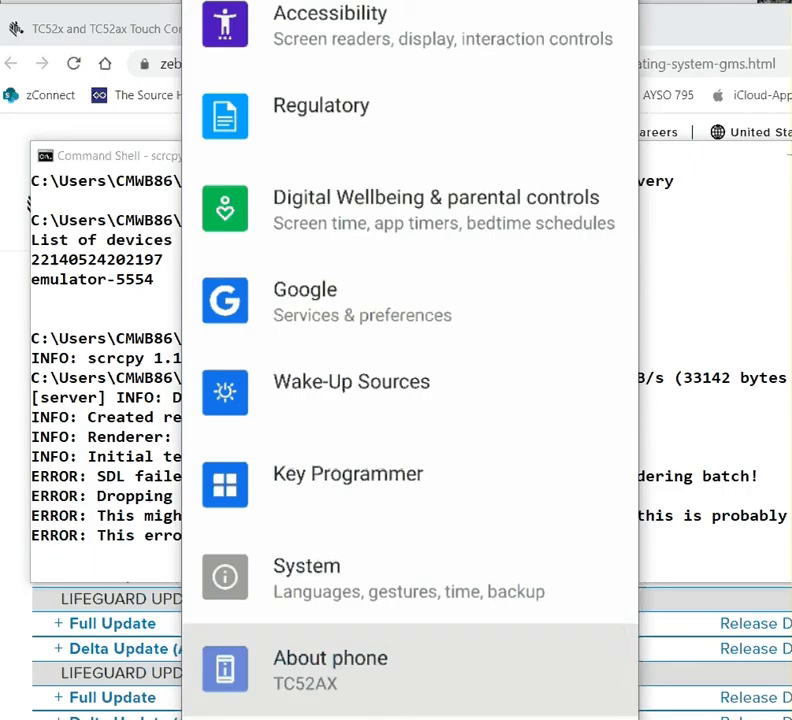
left_click(330, 668)
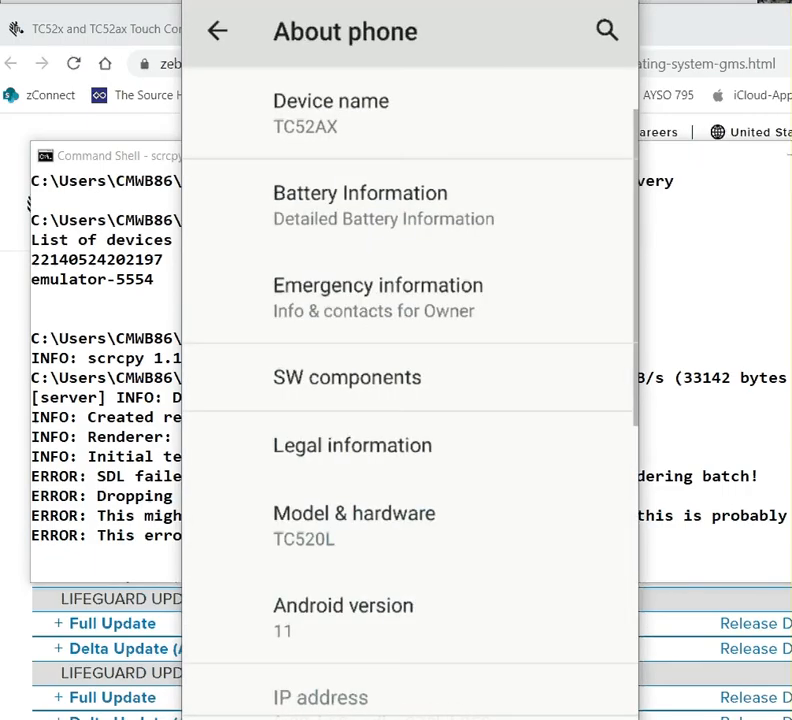
scroll("down", 3)
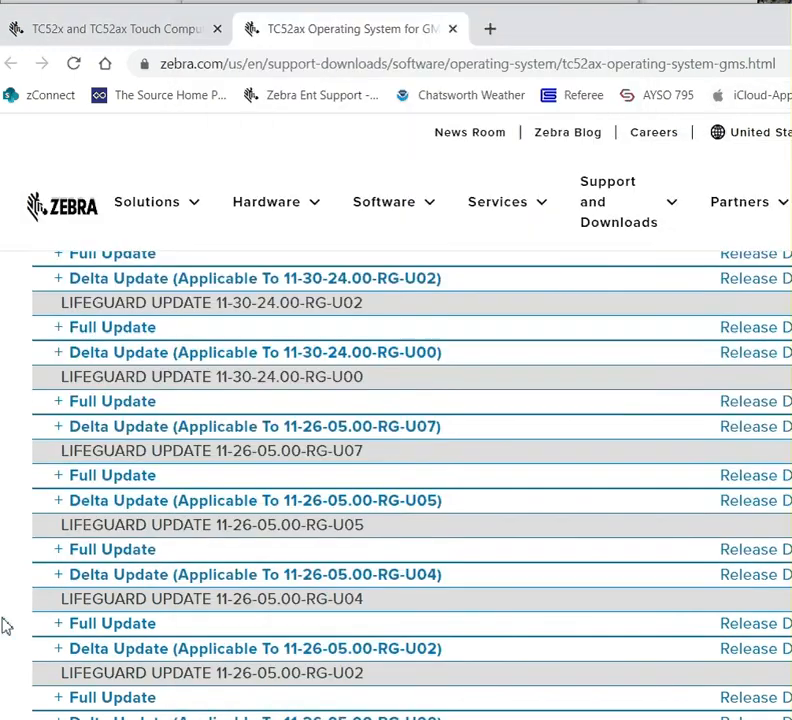
Step: Scroll the VERSIONS list to the LifeGuard 11-33-08.00-RG-U01 Full Update zip package
scroll("down", 3)
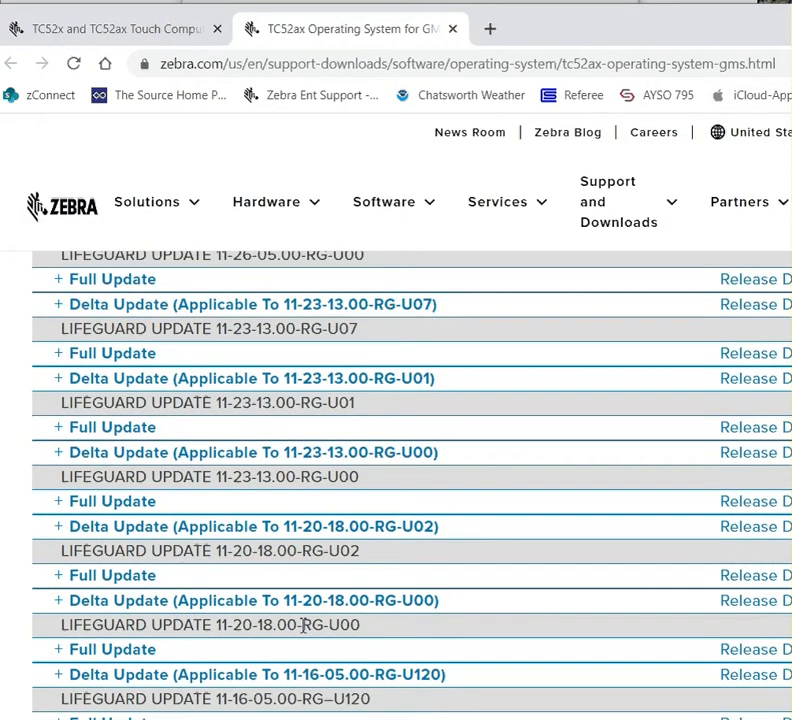
scroll("down", 3)
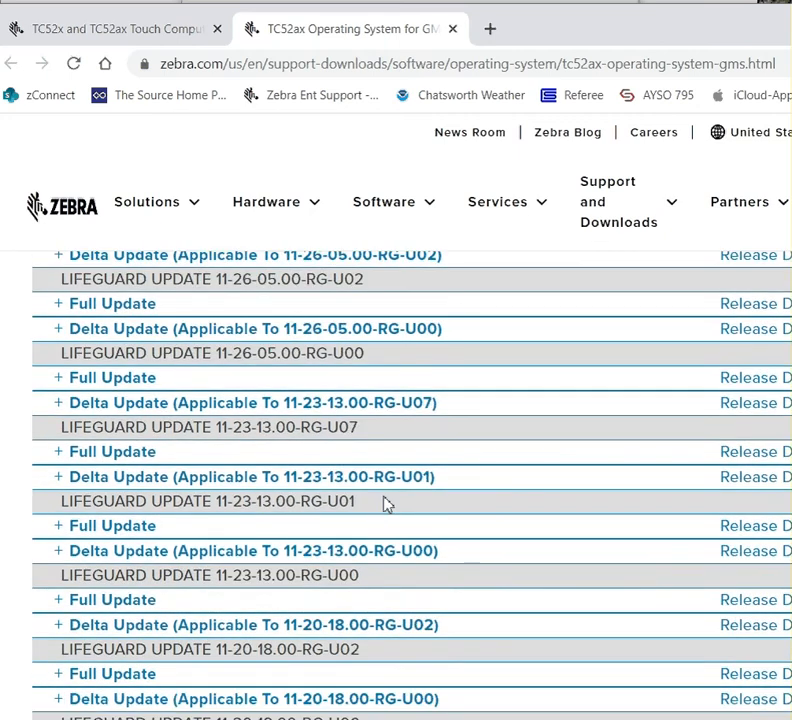
scroll("down", 3)
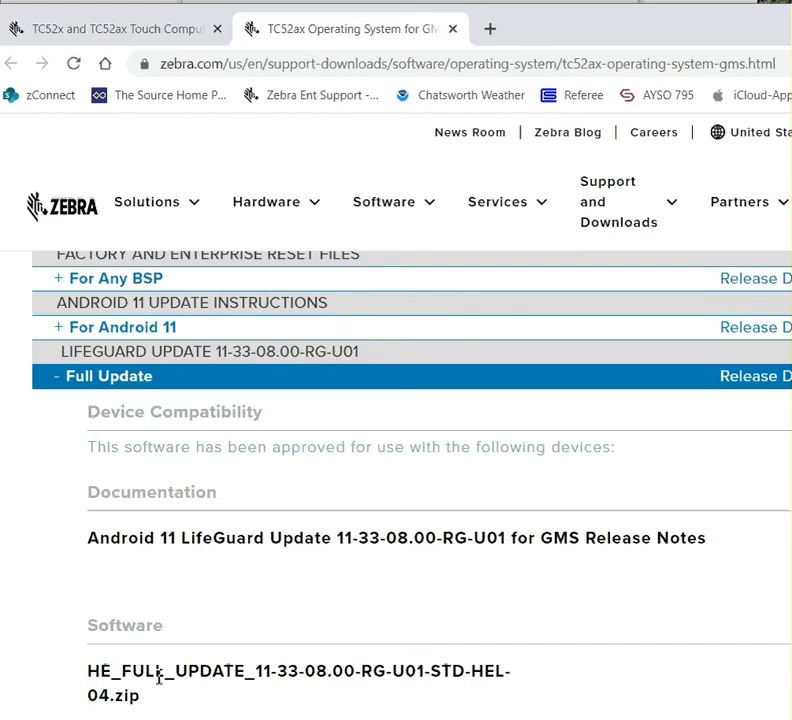
scroll("down", 3)
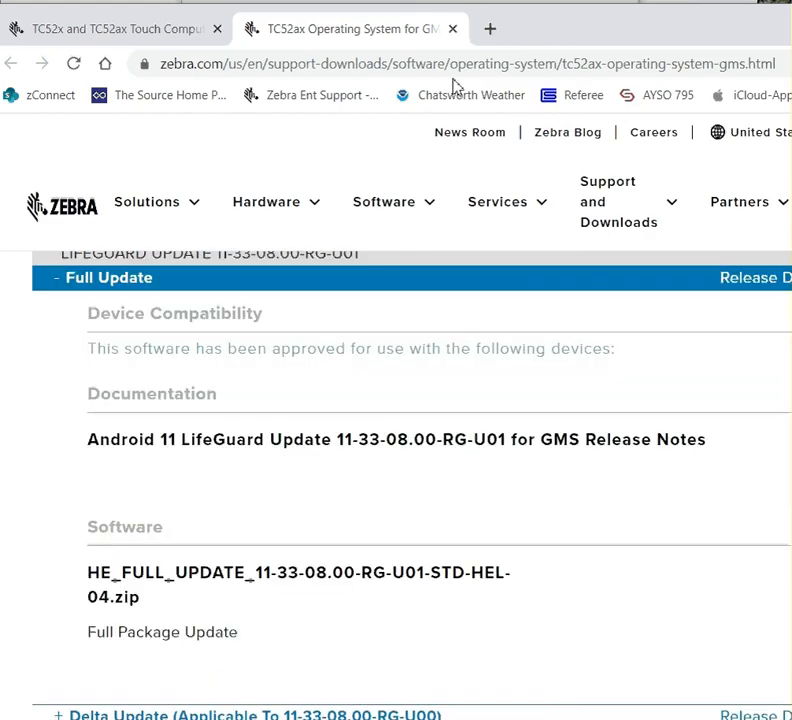
mouse_move(166, 157)
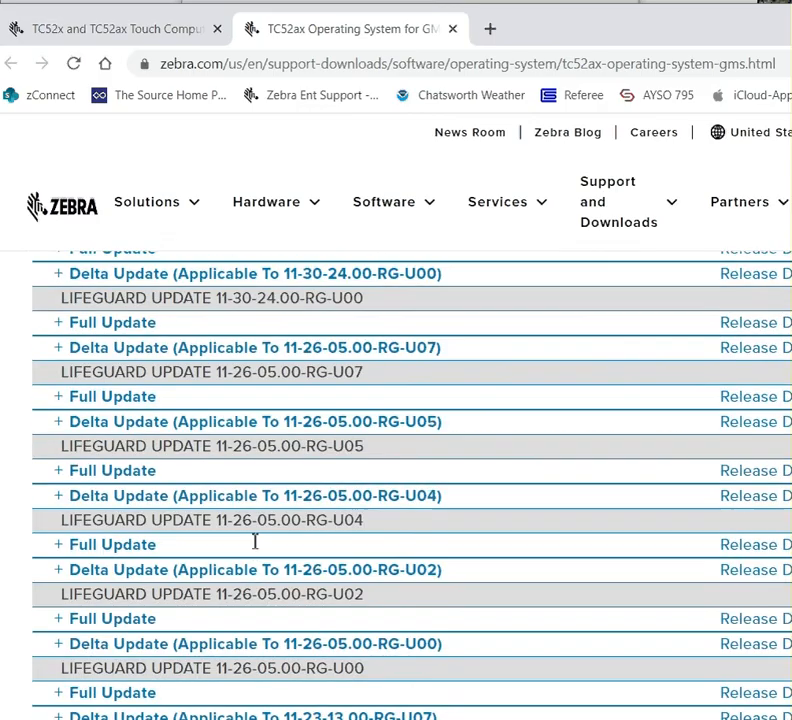
scroll("down", 3)
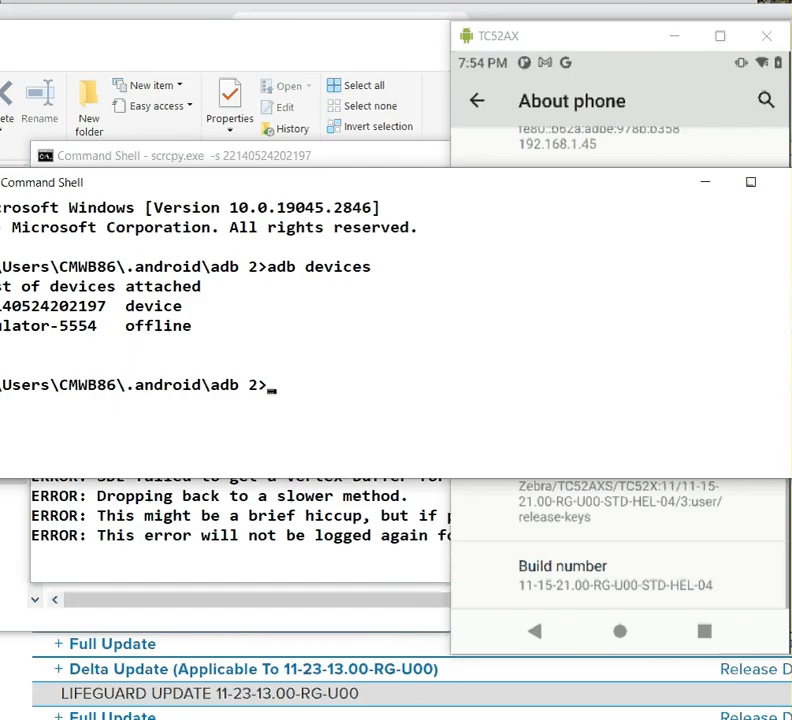
type("adb -s 22140524202197 reboot recovery")
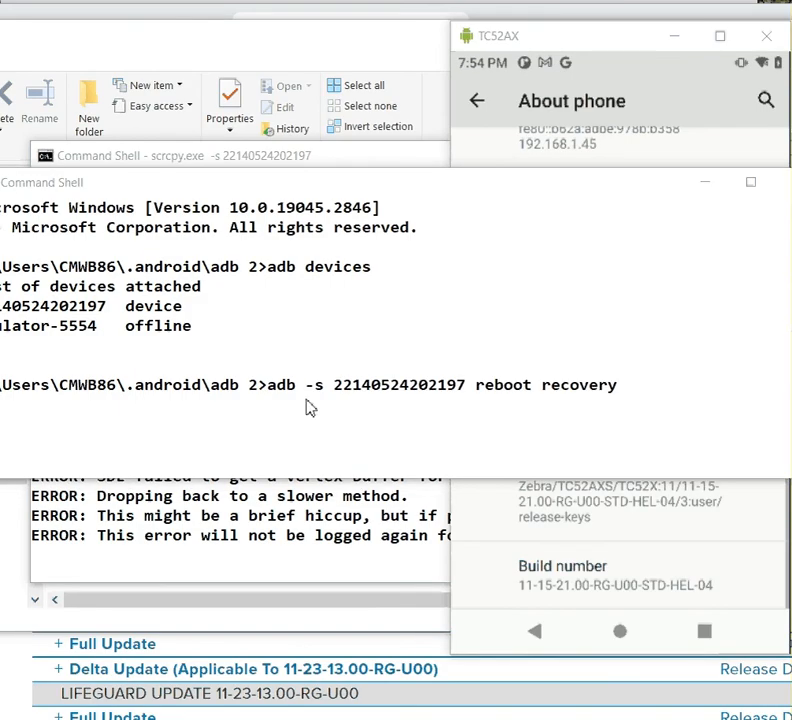
mouse_move(323, 395)
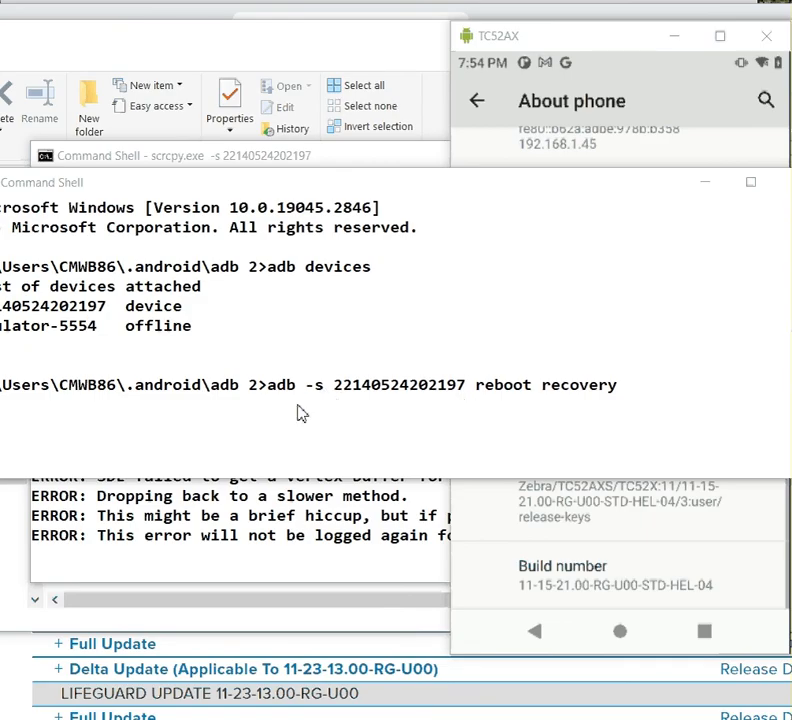
mouse_move(506, 403)
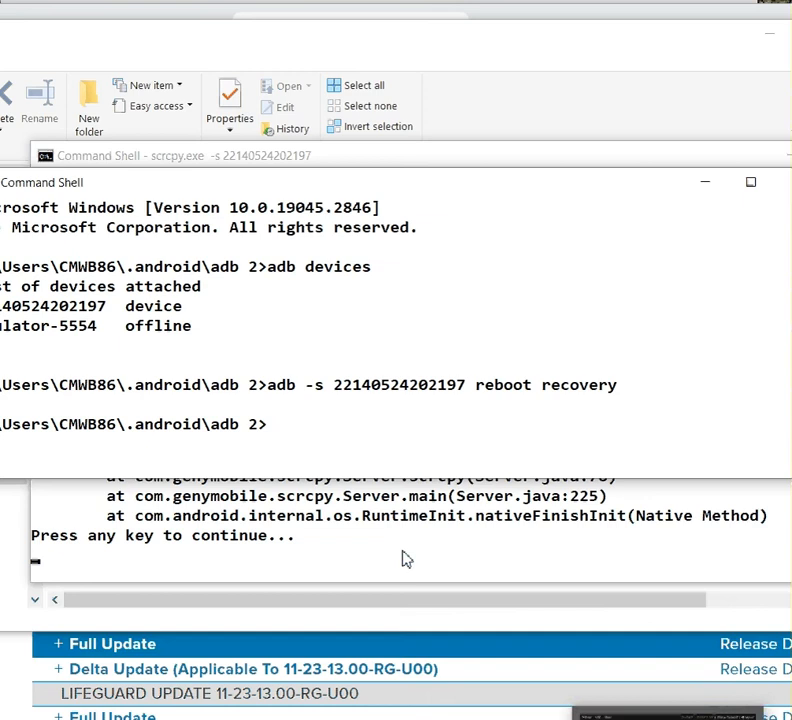
mouse_move(430, 547)
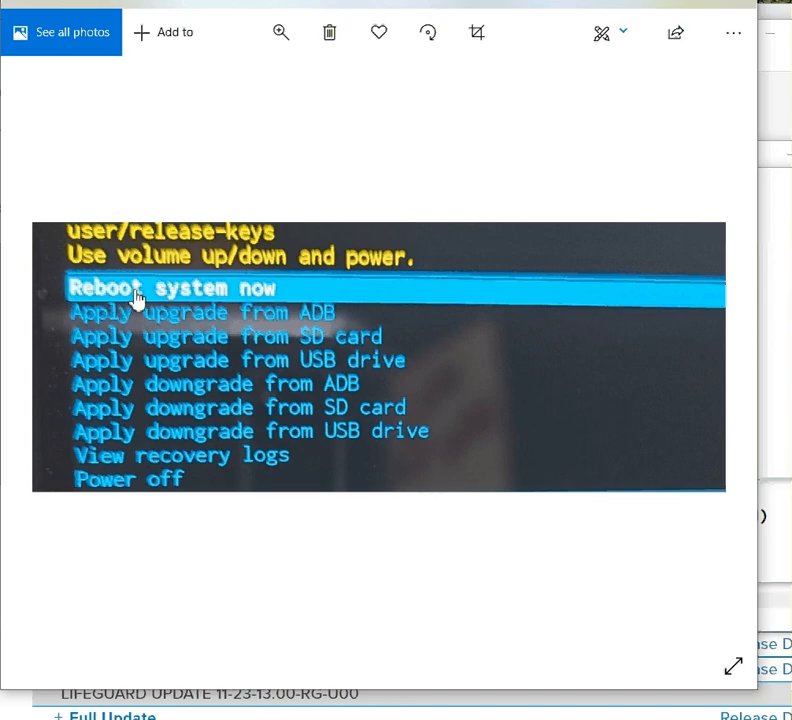
mouse_move(265, 297)
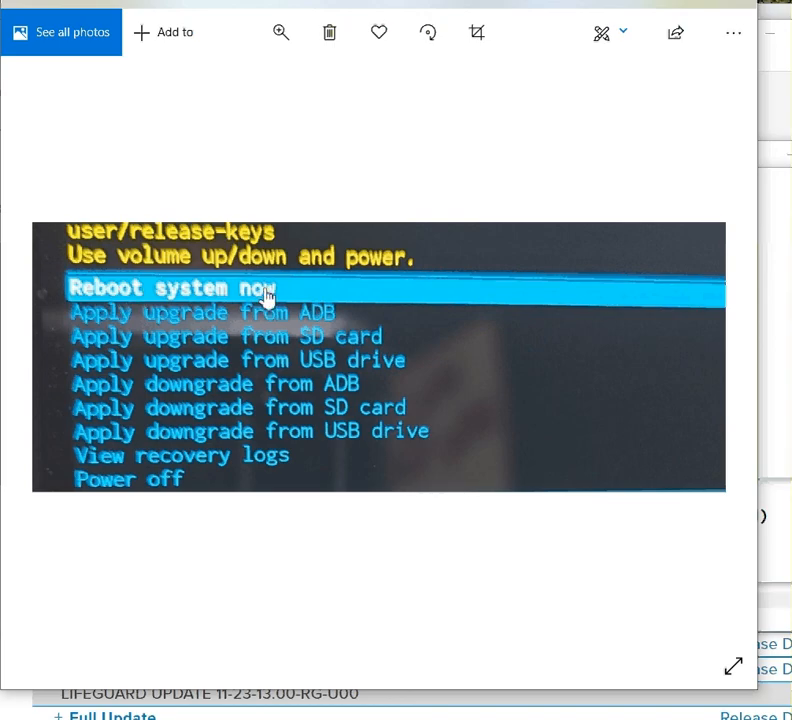
mouse_move(260, 298)
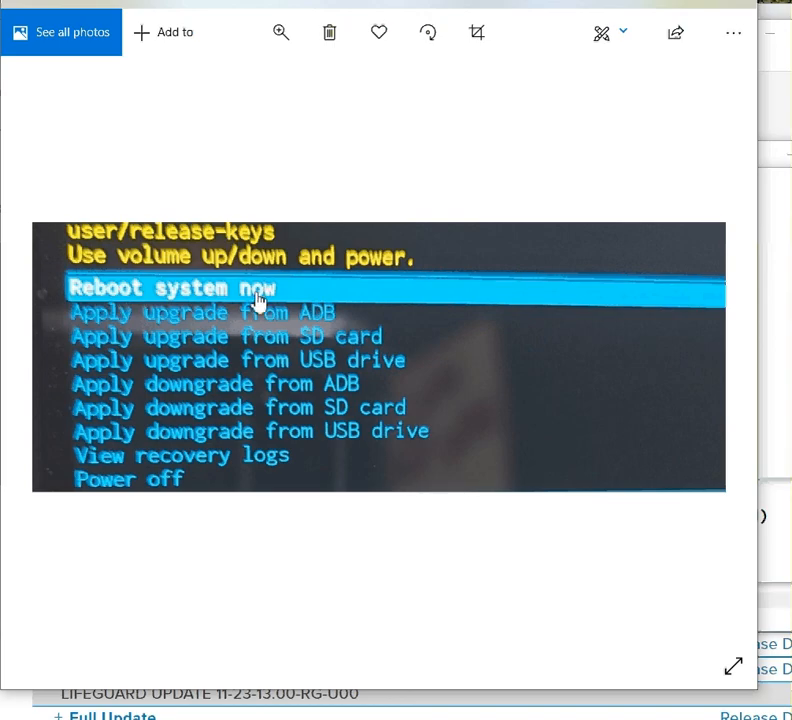
mouse_move(708, 362)
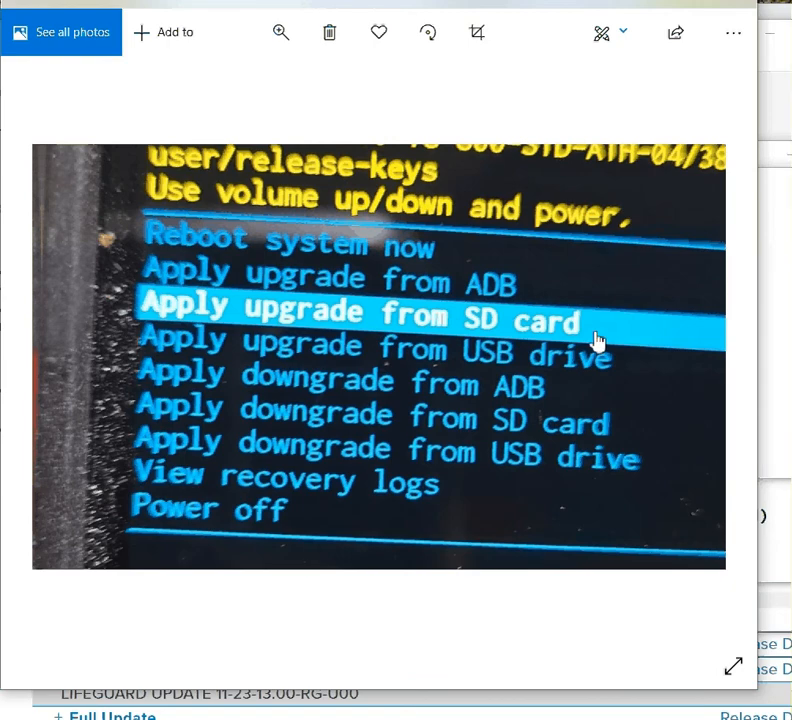
mouse_move(651, 7)
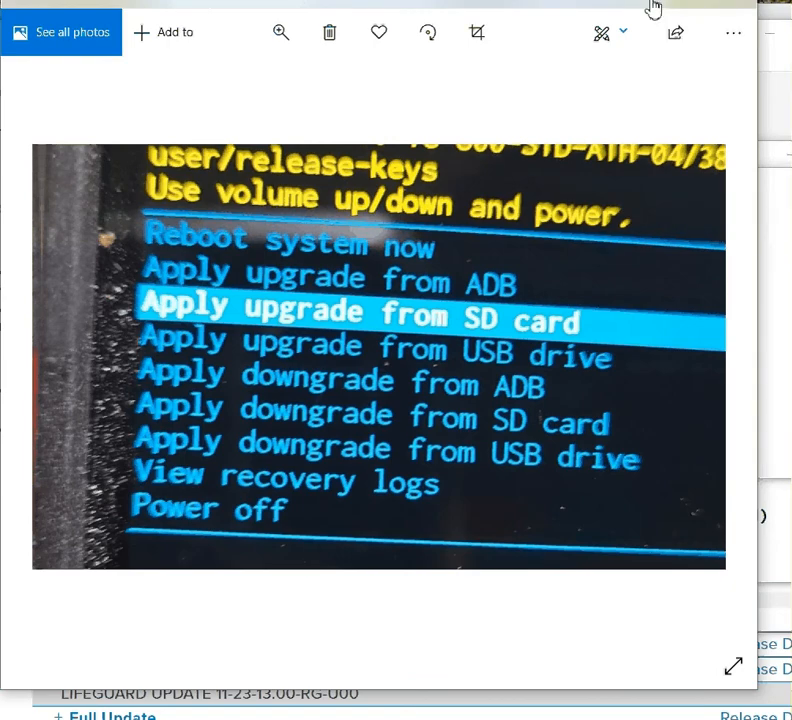
mouse_move(648, 12)
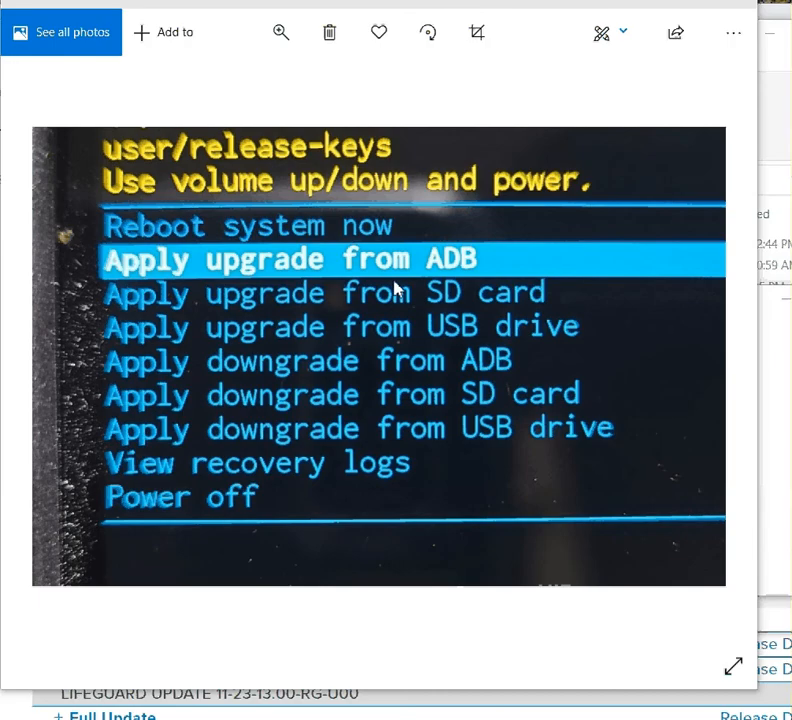
mouse_move(475, 267)
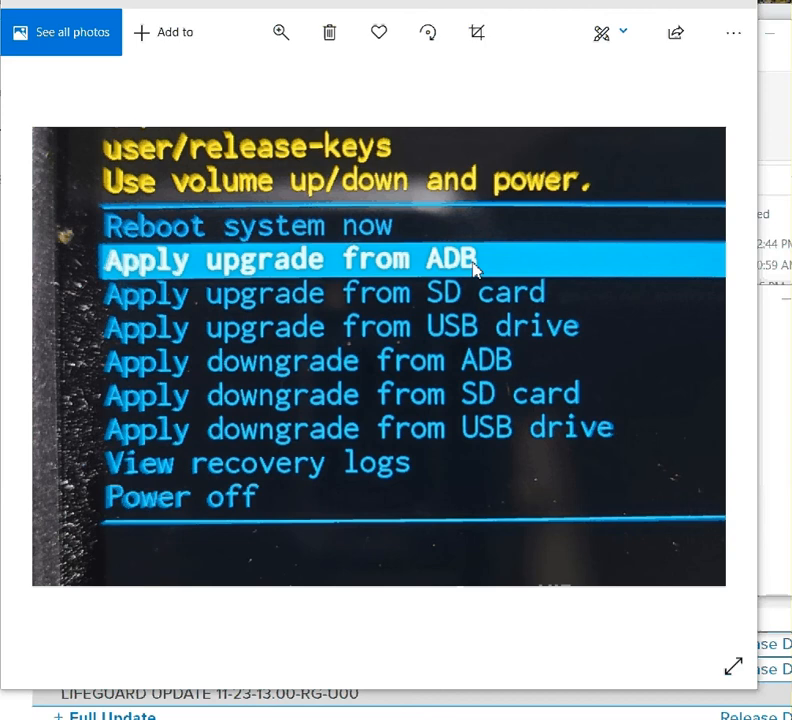
mouse_move(455, 453)
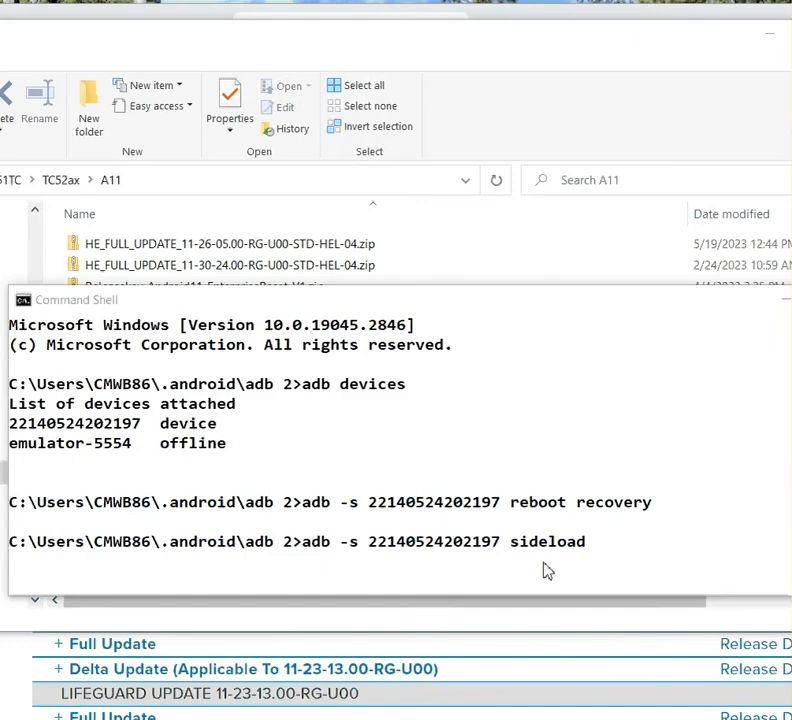
mouse_move(331, 558)
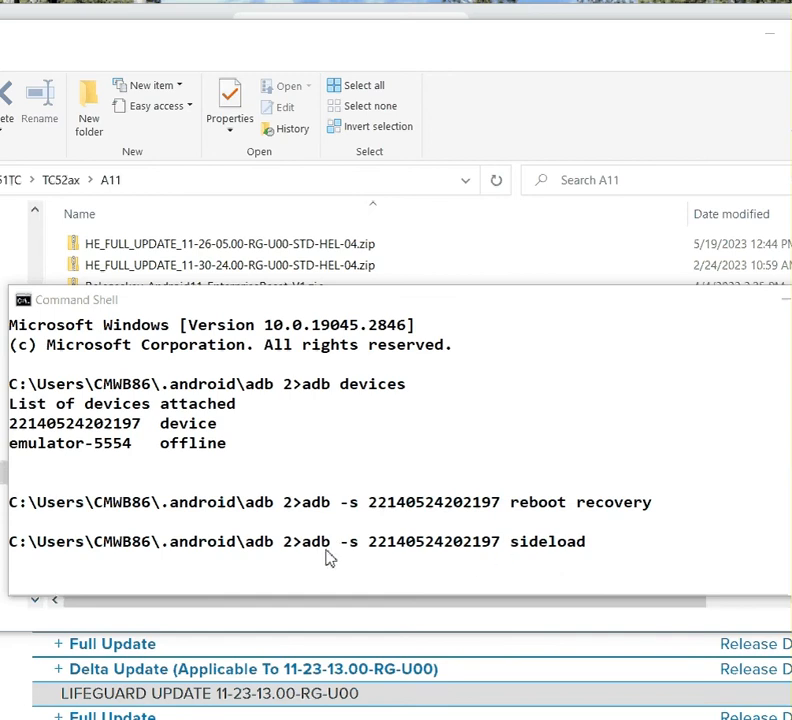
Step: Sideload the HE_FULL_UPDATE_11-26-05.00 zip from the A11 folder with adb
left_click(230, 243)
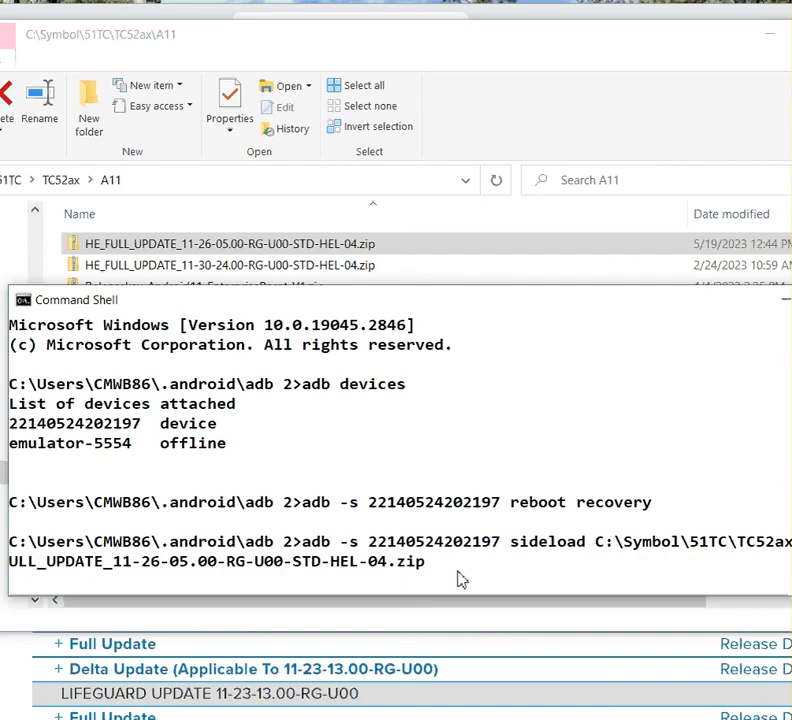
key("enter")
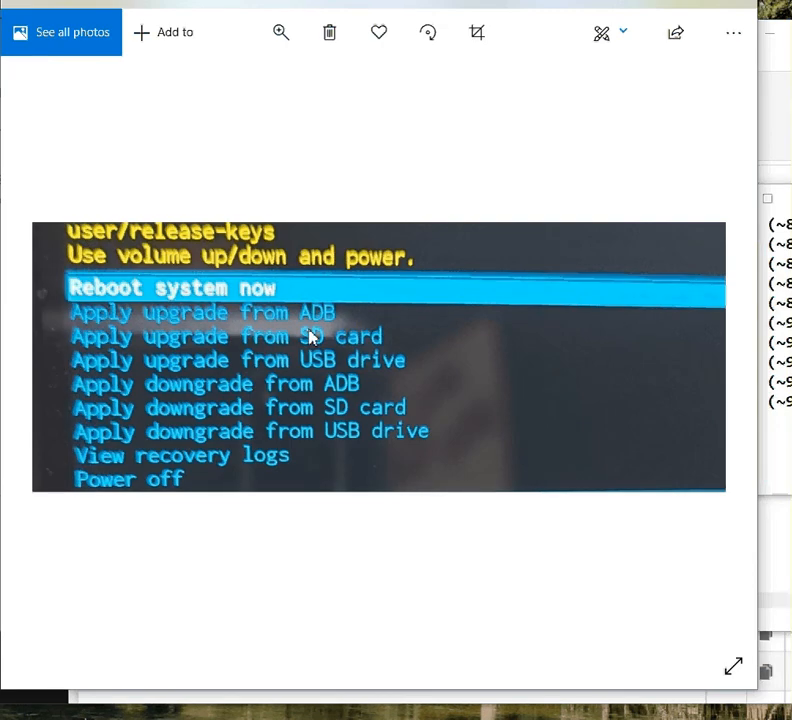
mouse_move(785, 444)
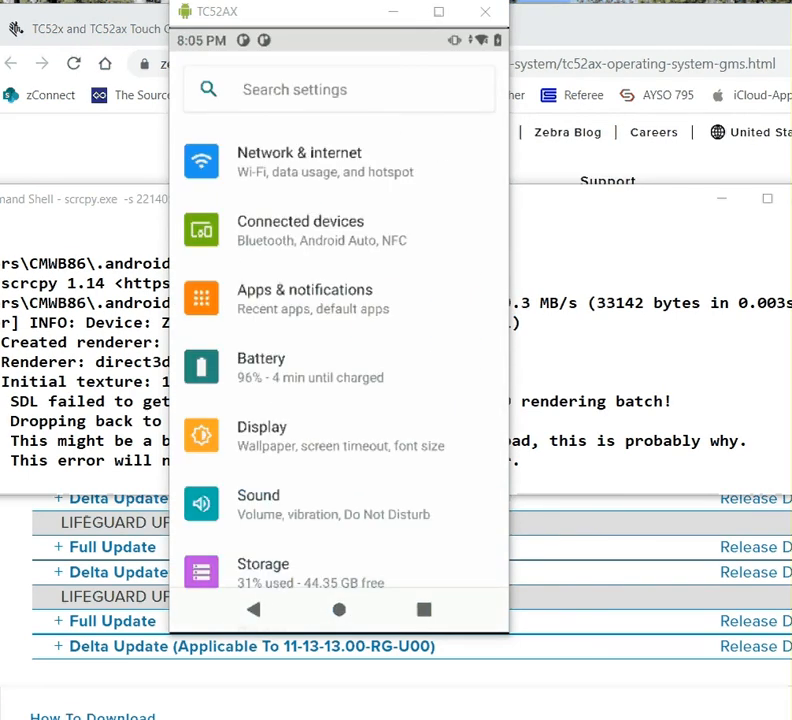
Step: Show About phone with build number 11-26-05.00-RG-U00-STD-HEL-04
scroll("down", 3)
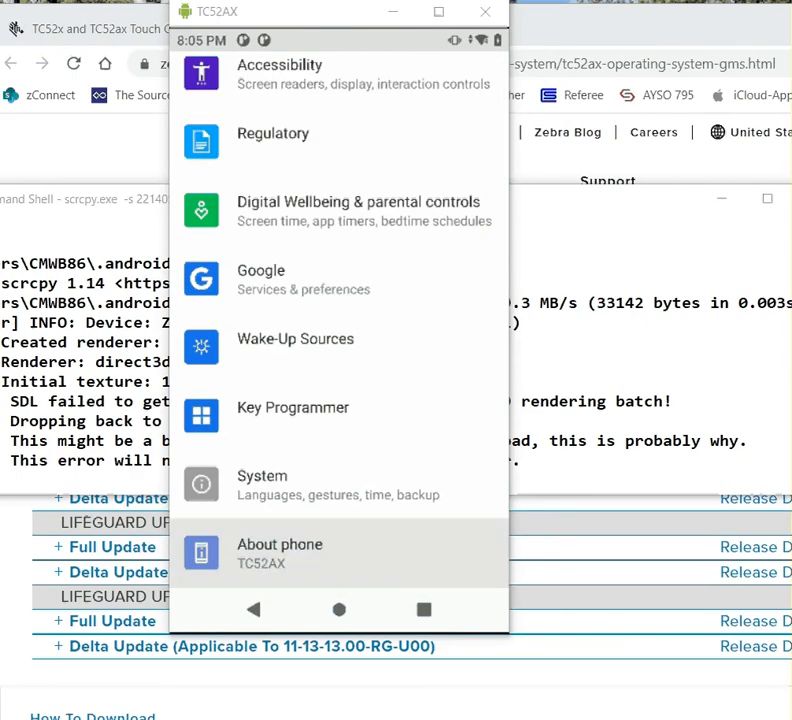
left_click(280, 553)
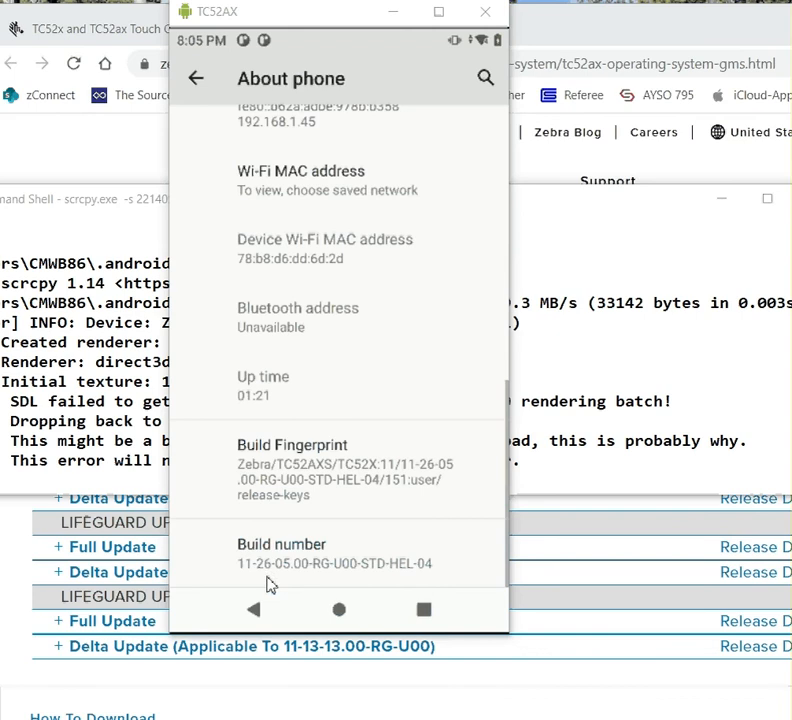
mouse_move(211, 711)
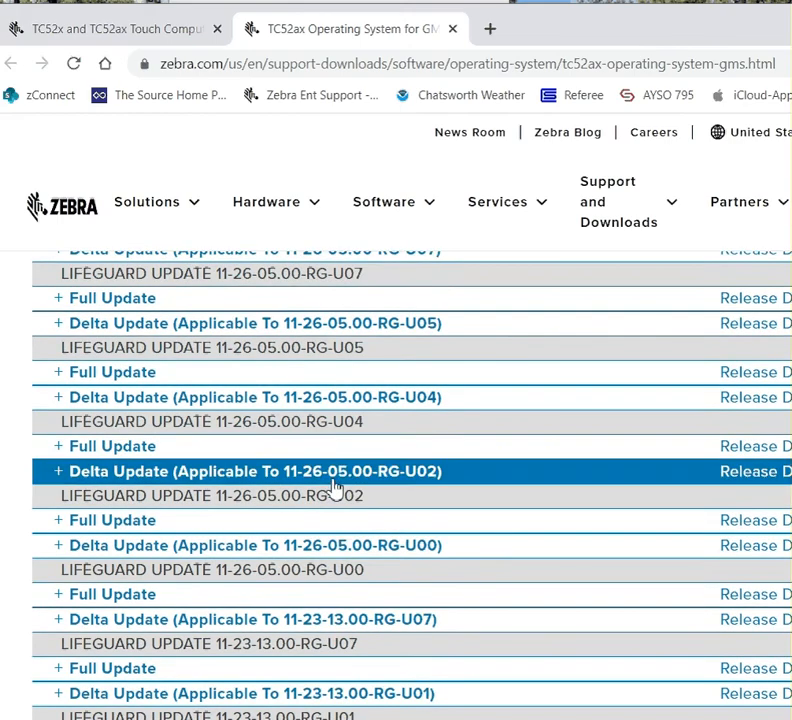
scroll("up", 3)
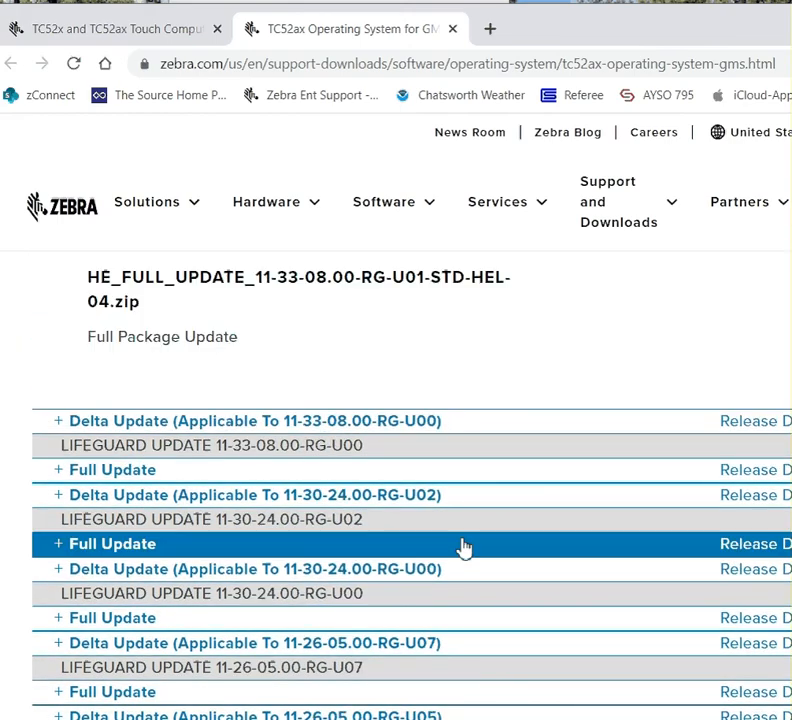
mouse_move(465, 548)
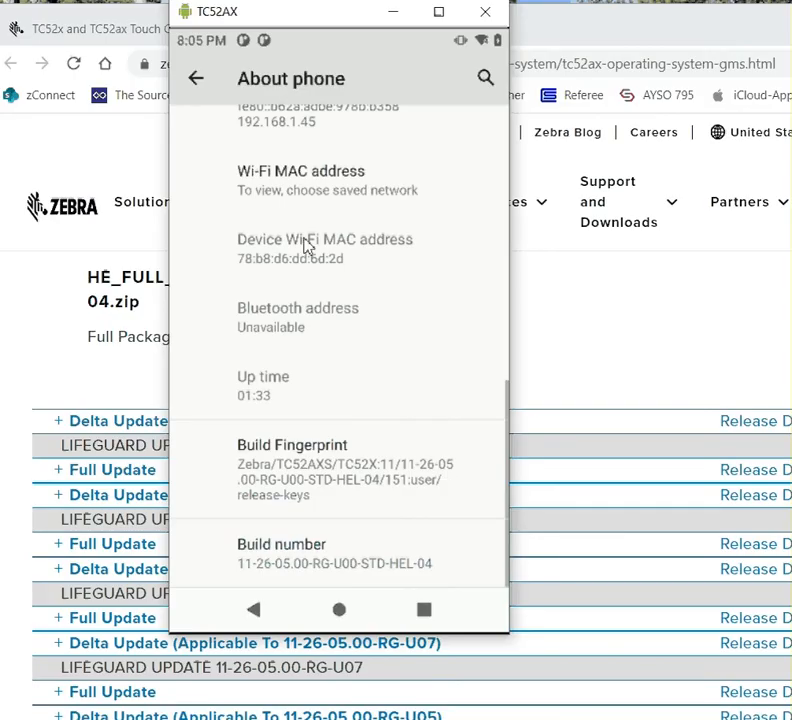
mouse_move(338, 582)
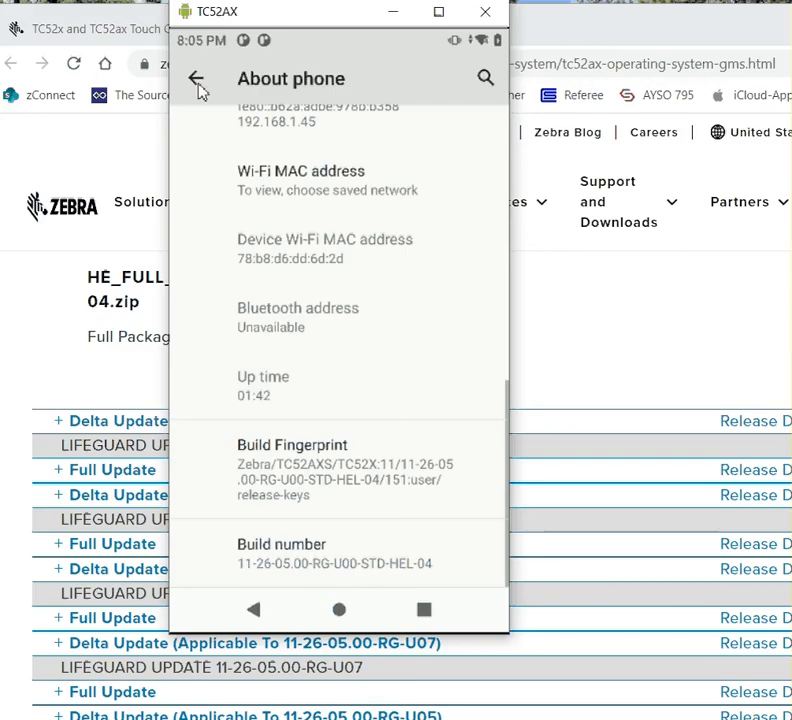
Step: Go back to Settings, enter System and expand Advanced to reach System updates
left_click(197, 78)
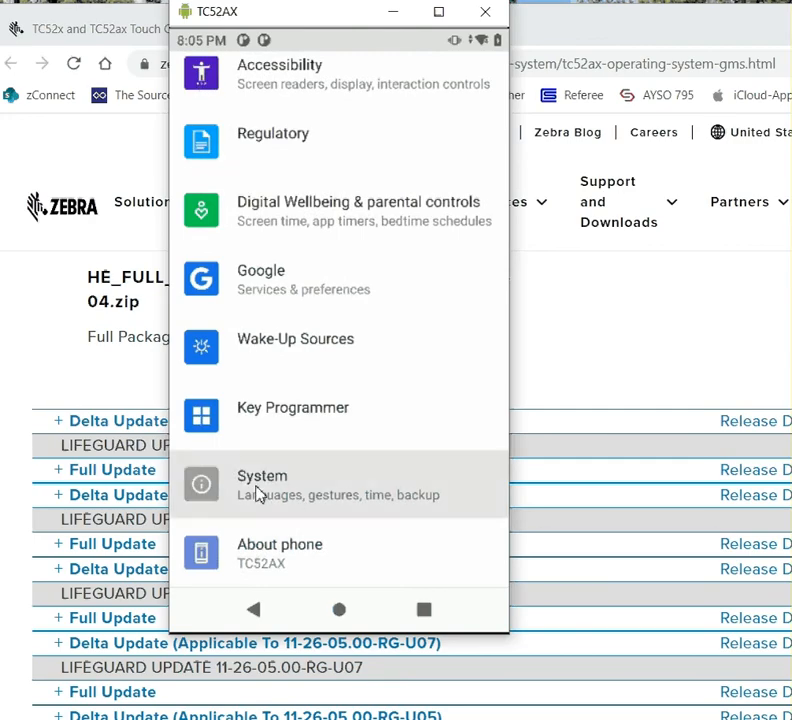
left_click(262, 485)
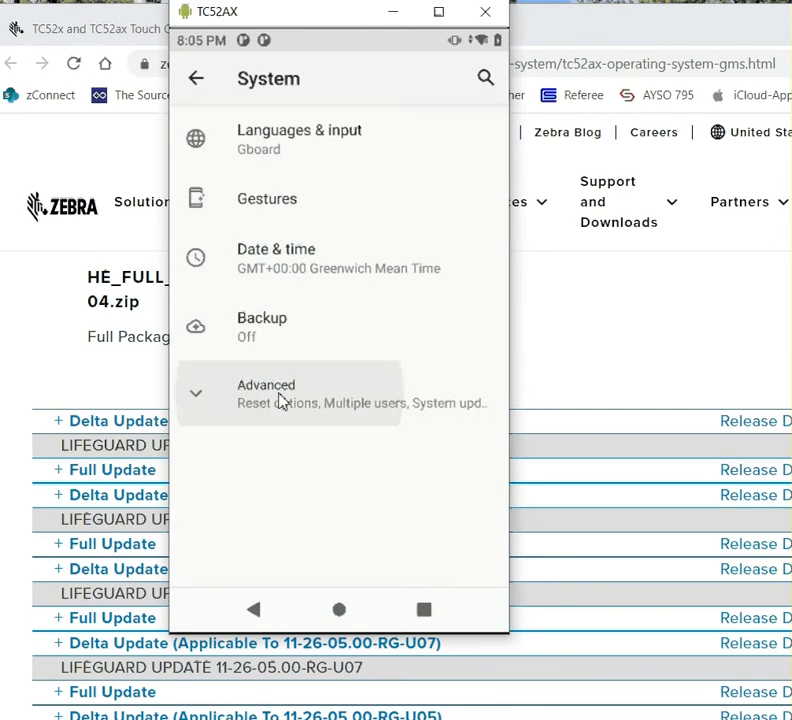
left_click(266, 384)
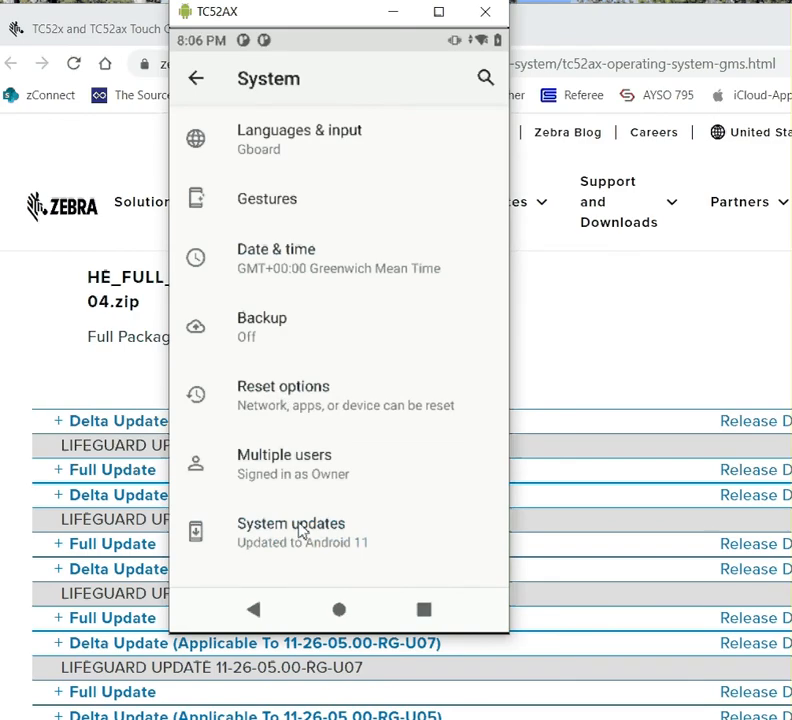
left_click(291, 532)
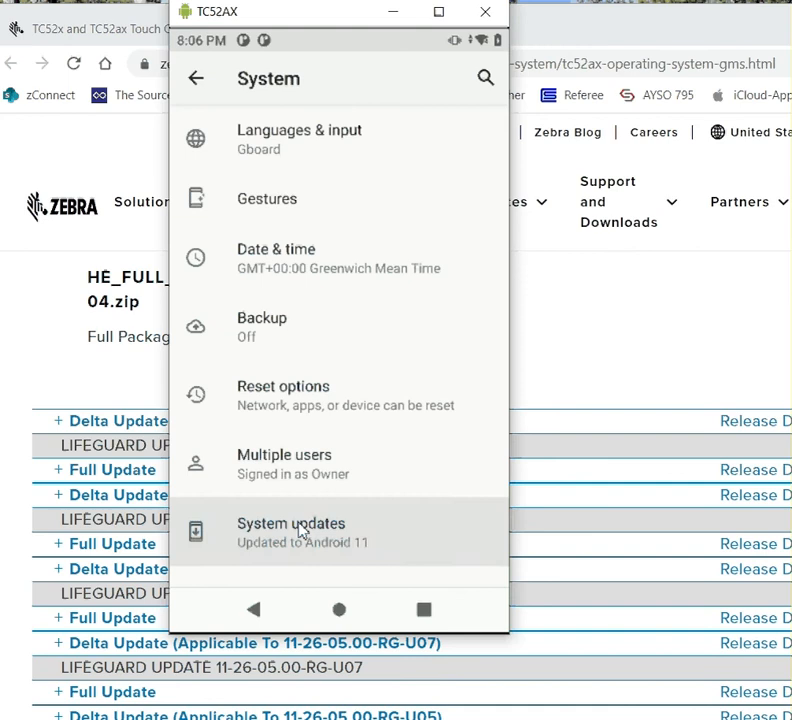
Step: View Zebra System Update showing build 11-26-05.00-RG-U00 and status Pending
left_click(291, 531)
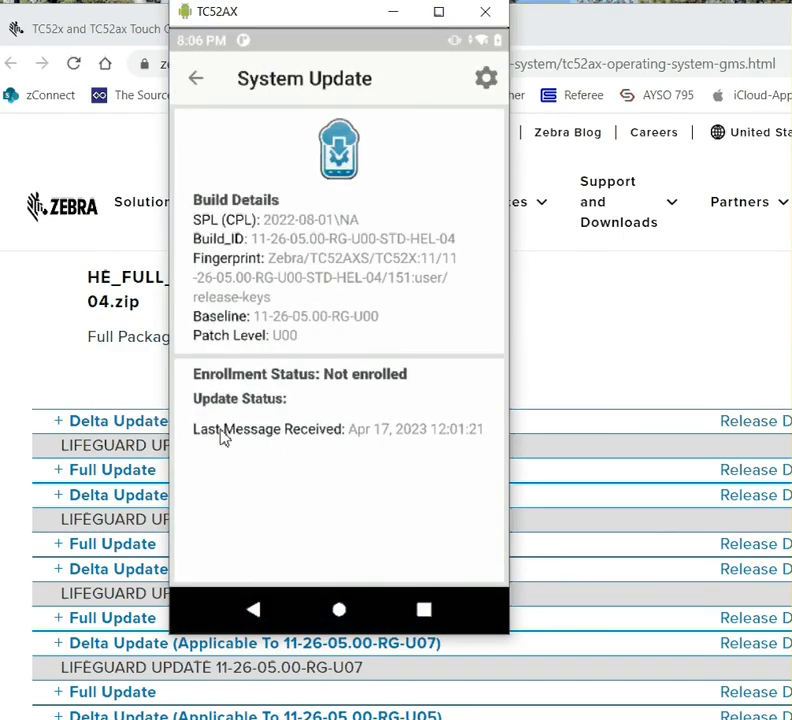
mouse_move(415, 445)
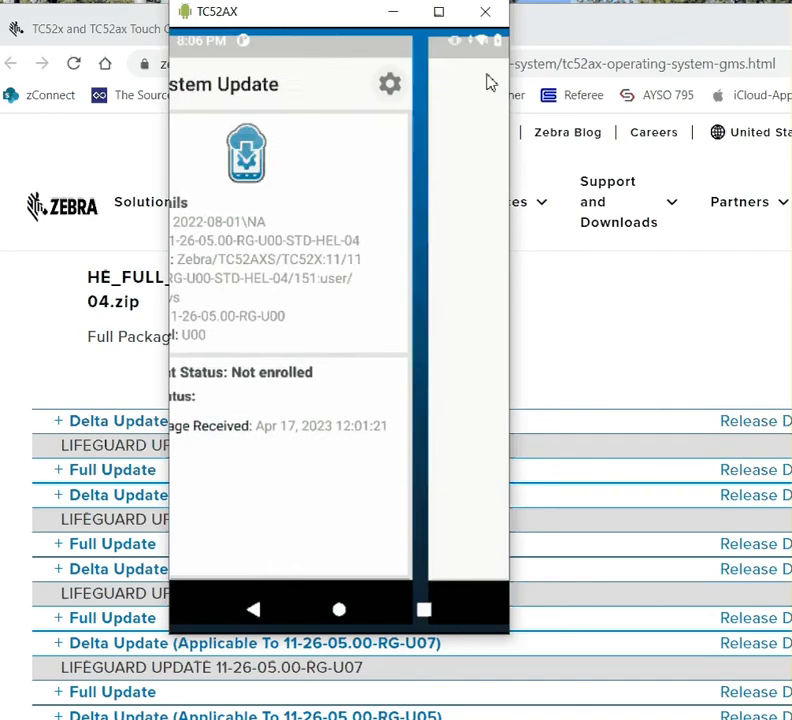
left_click(389, 83)
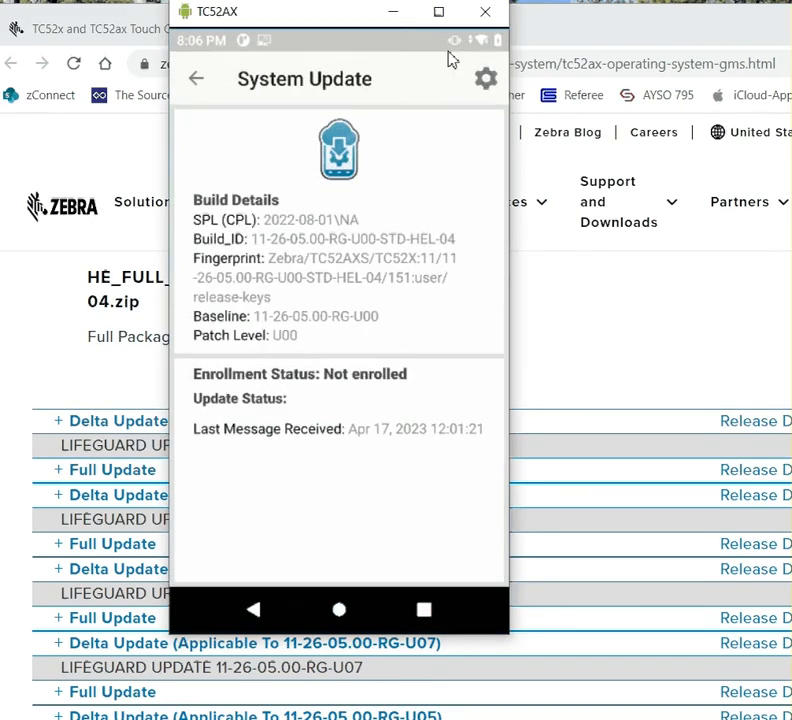
mouse_move(446, 401)
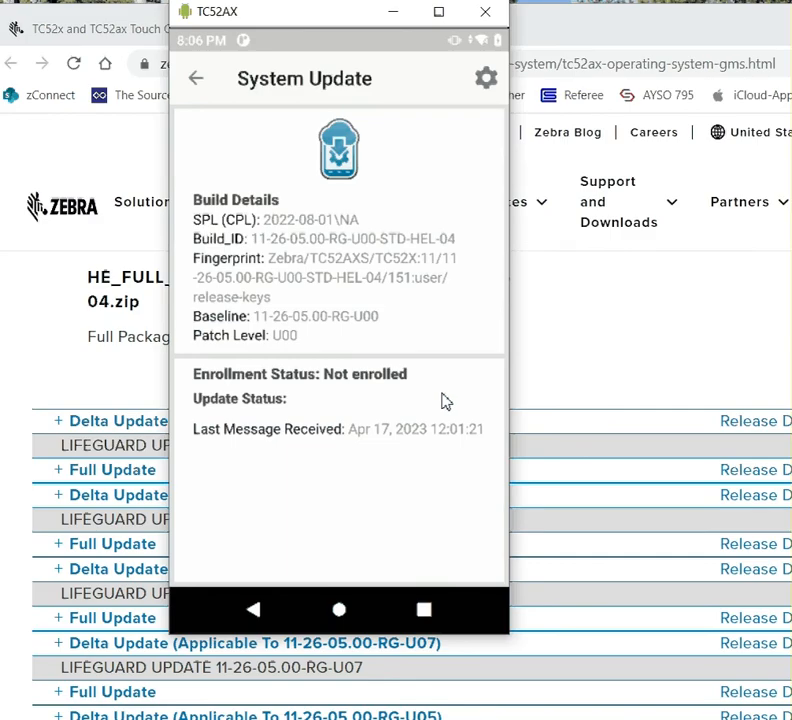
mouse_move(344, 396)
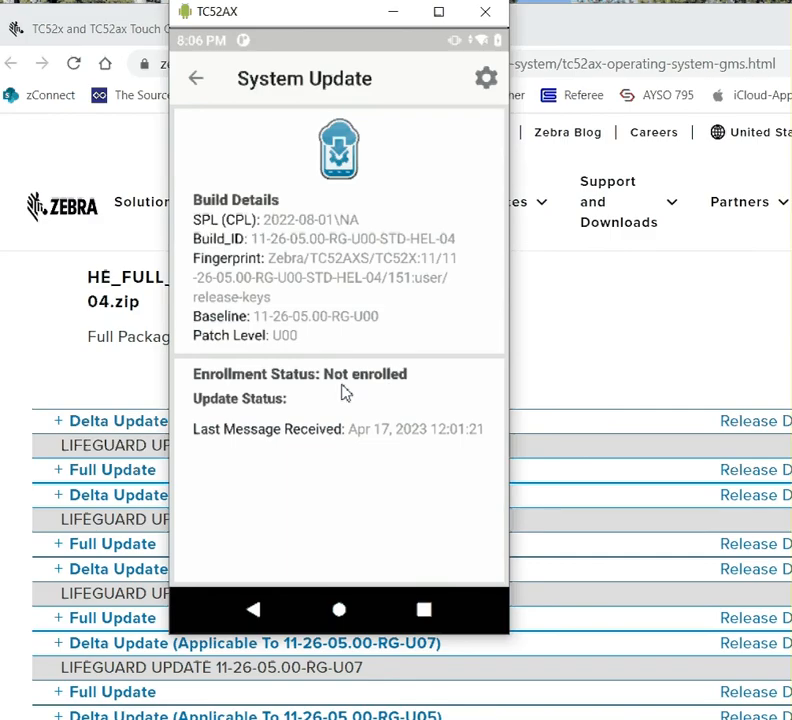
mouse_move(204, 90)
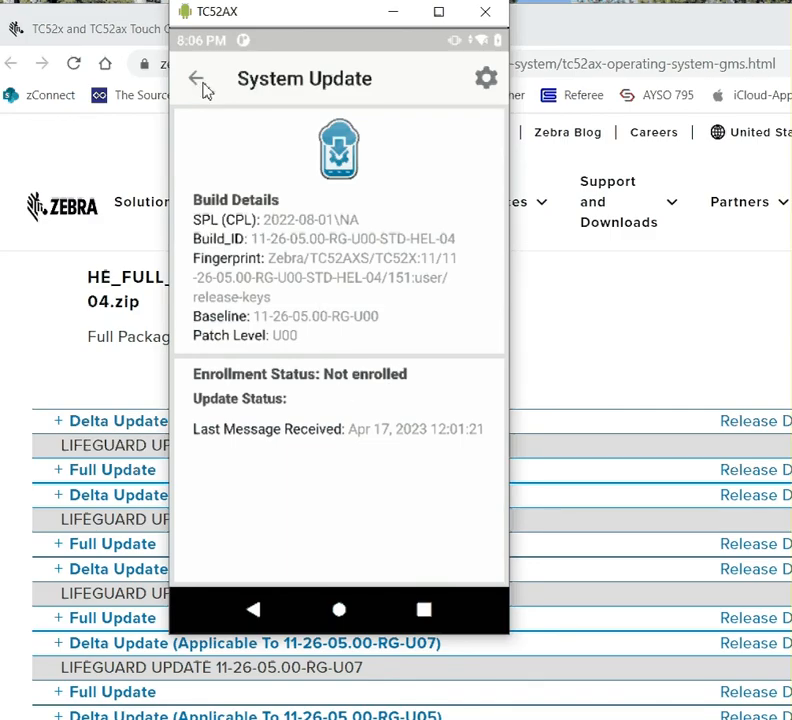
left_click(197, 79)
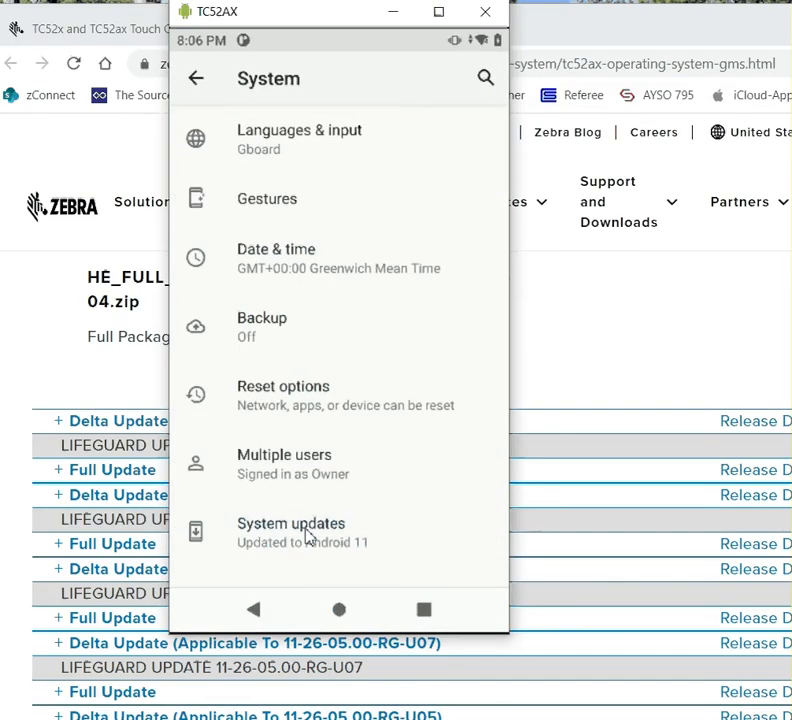
left_click(291, 532)
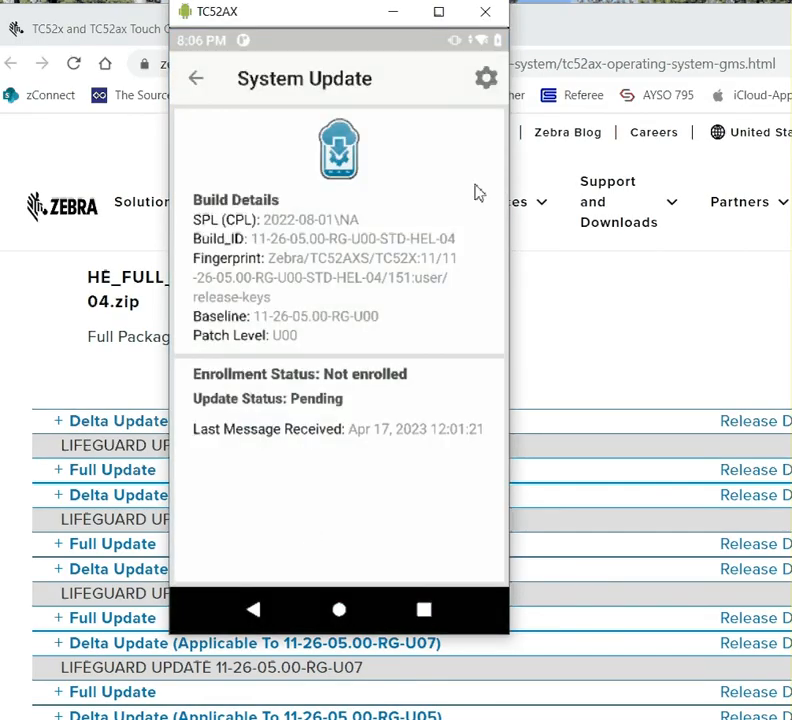
left_click(485, 78)
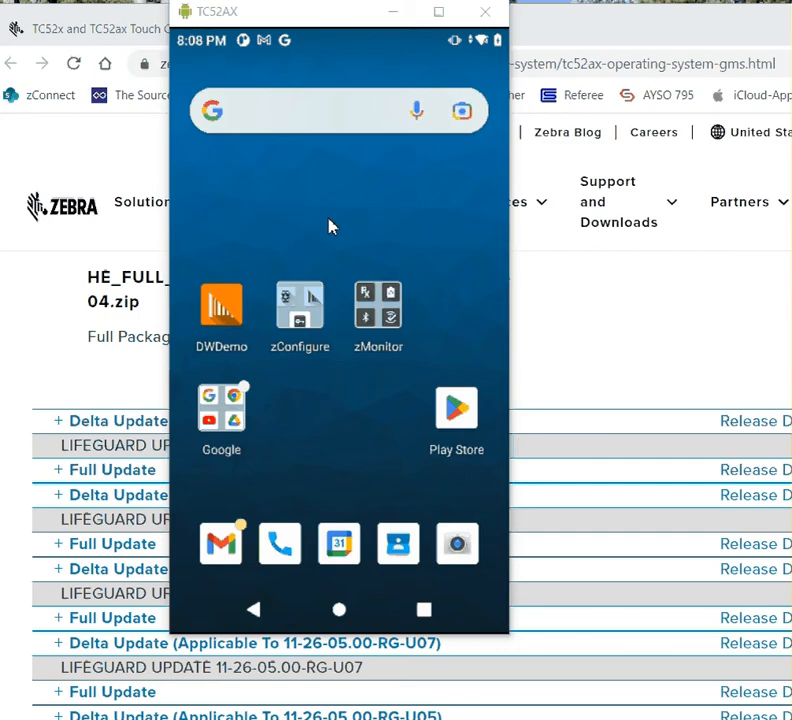
mouse_move(316, 218)
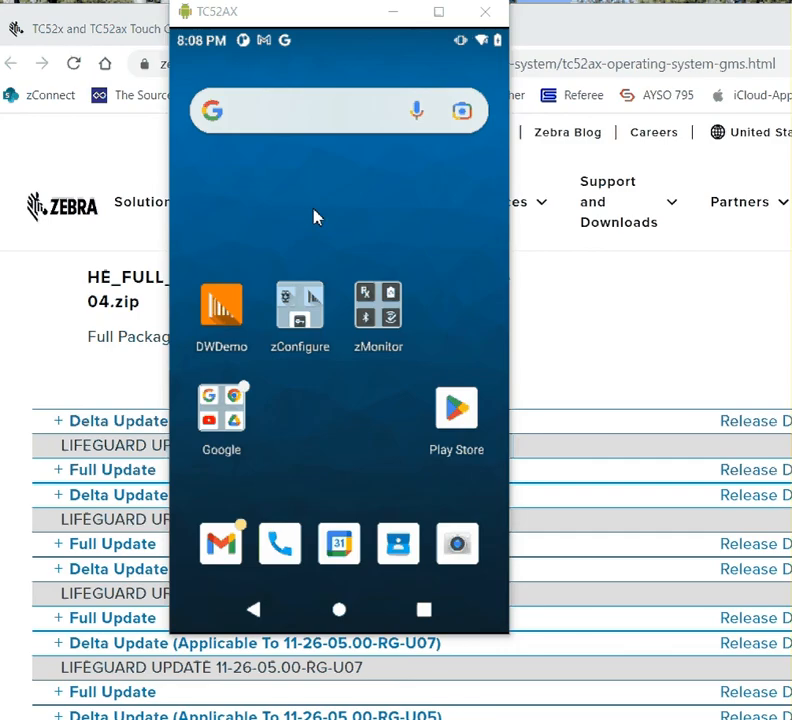
mouse_move(332, 209)
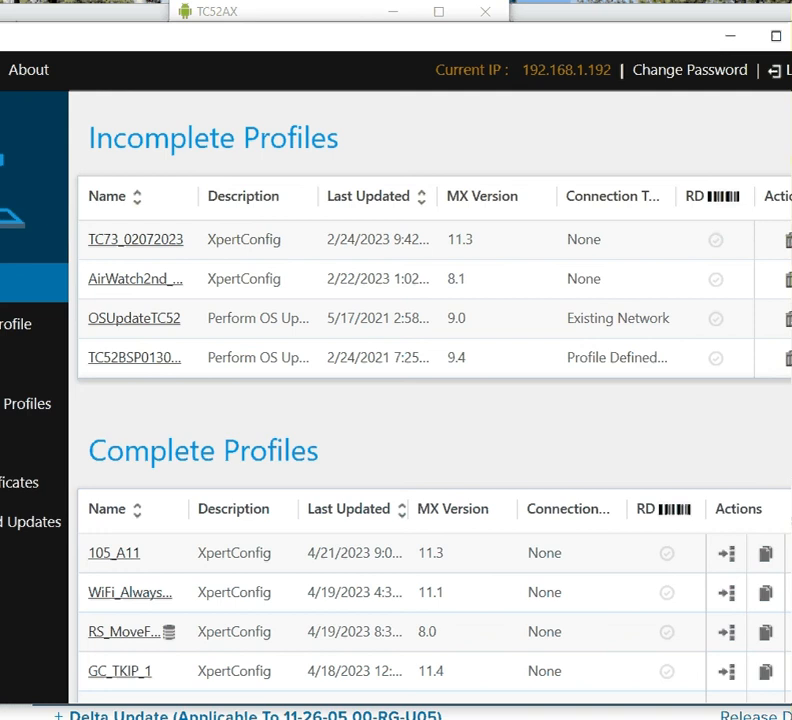
mouse_move(183, 49)
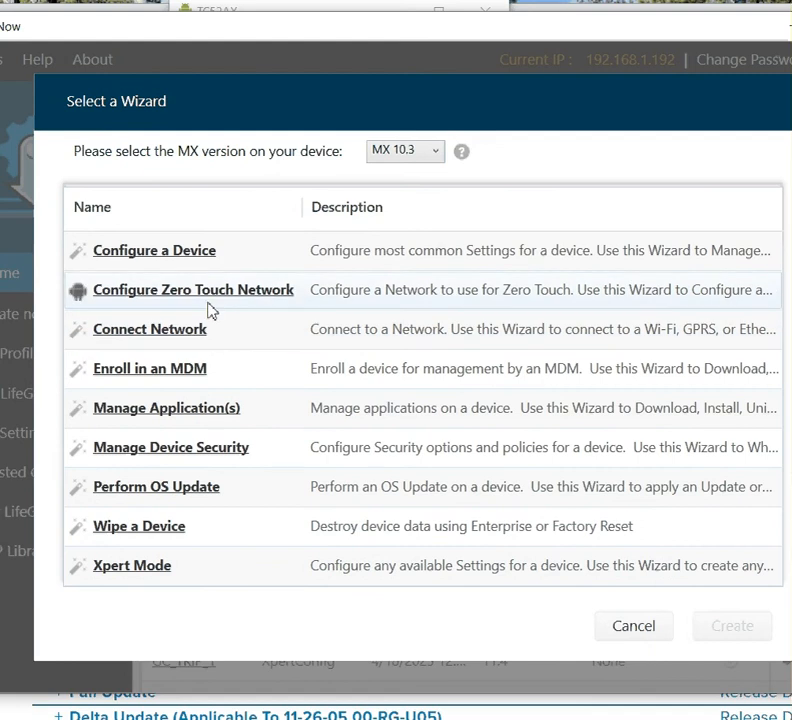
Step: Choose the Perform OS Update wizard from the MX 10.3 wizard list
left_click(155, 486)
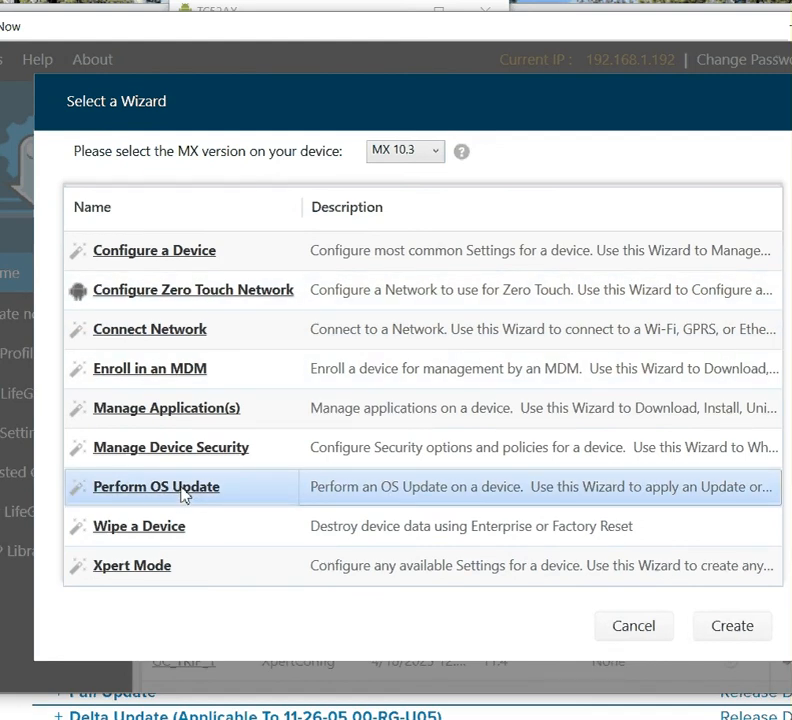
mouse_move(731, 625)
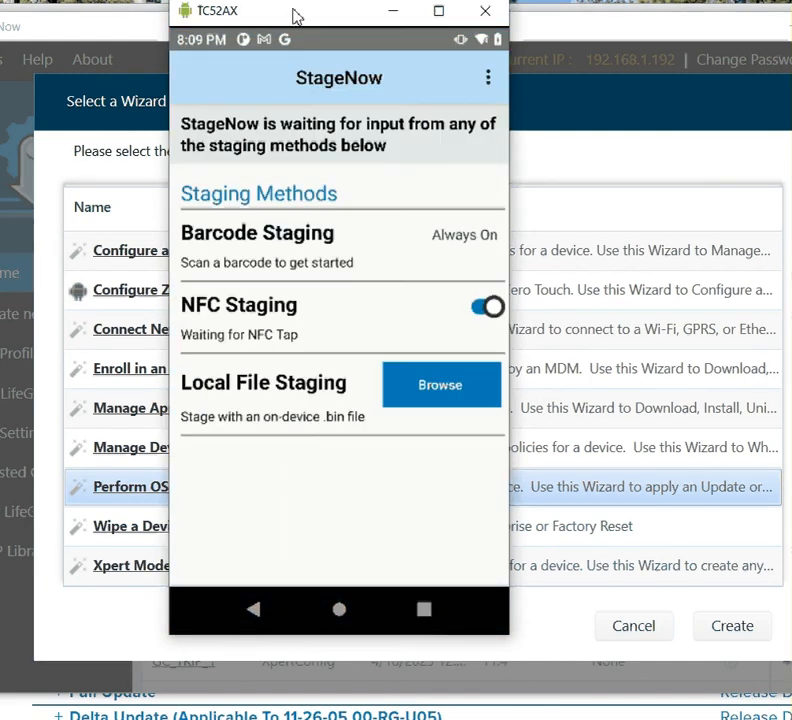
Step: Show StageNow Client Info with MXMF 11.5.0.37 and build 11.5.0.56
left_click(487, 77)
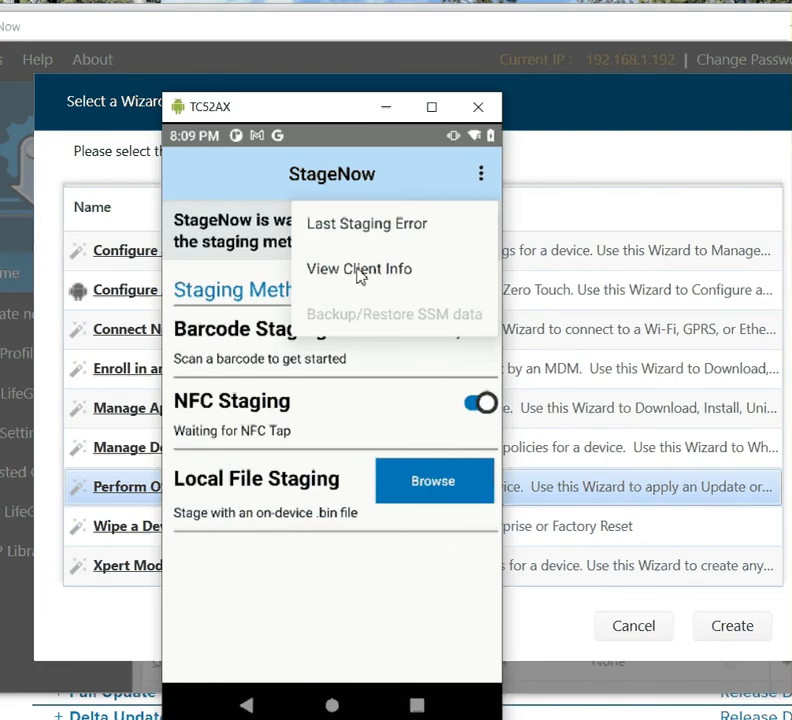
left_click(359, 268)
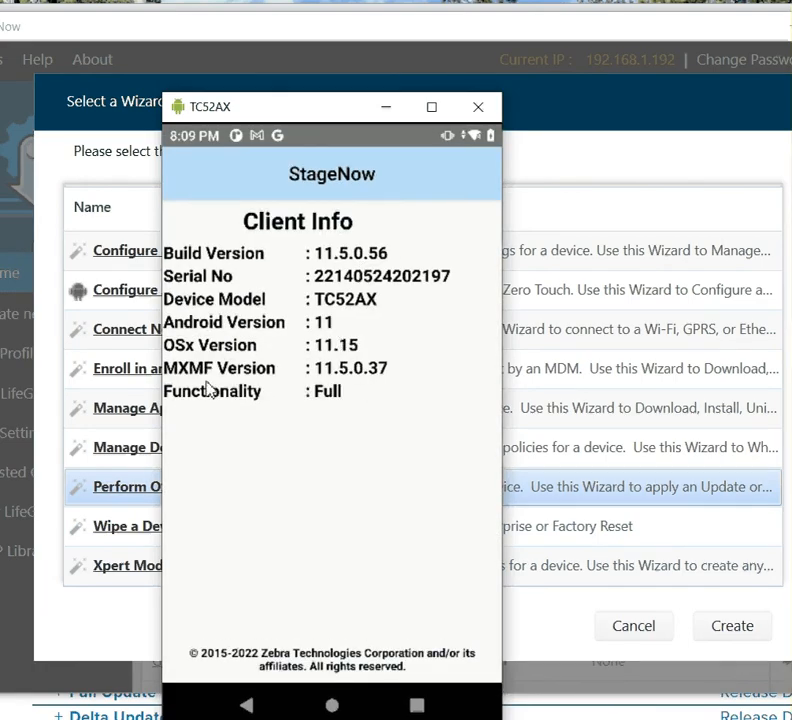
mouse_move(378, 288)
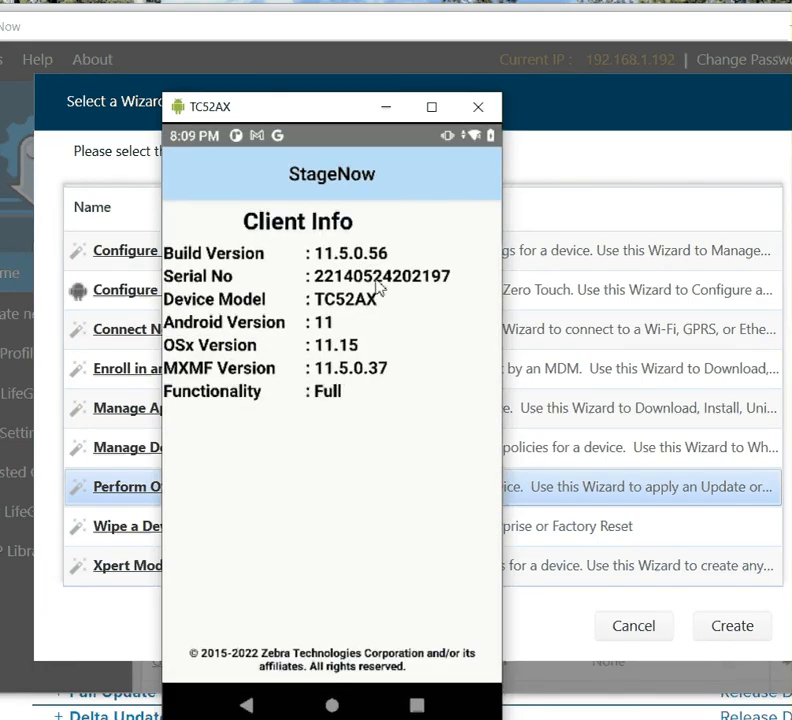
mouse_move(485, 165)
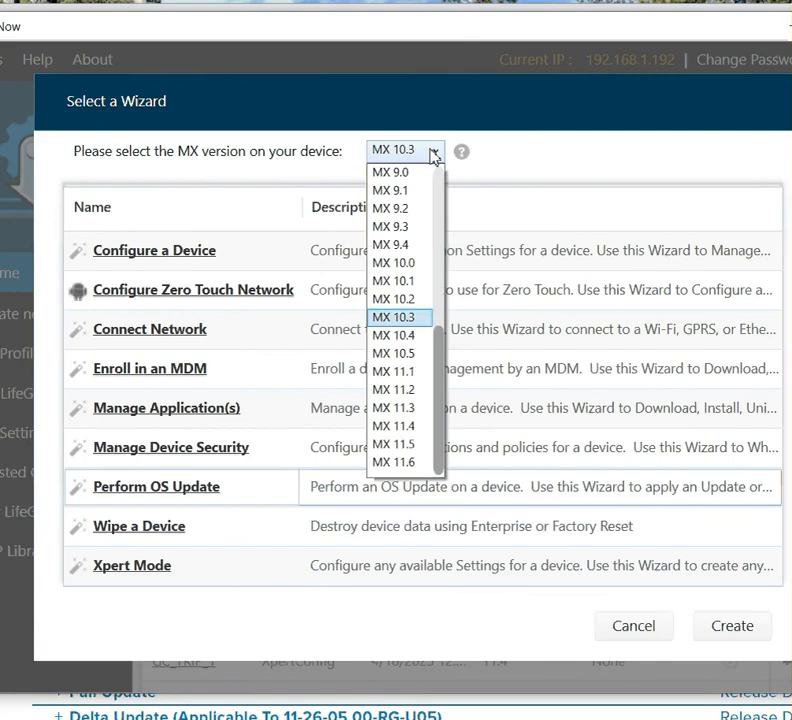
mouse_move(394, 426)
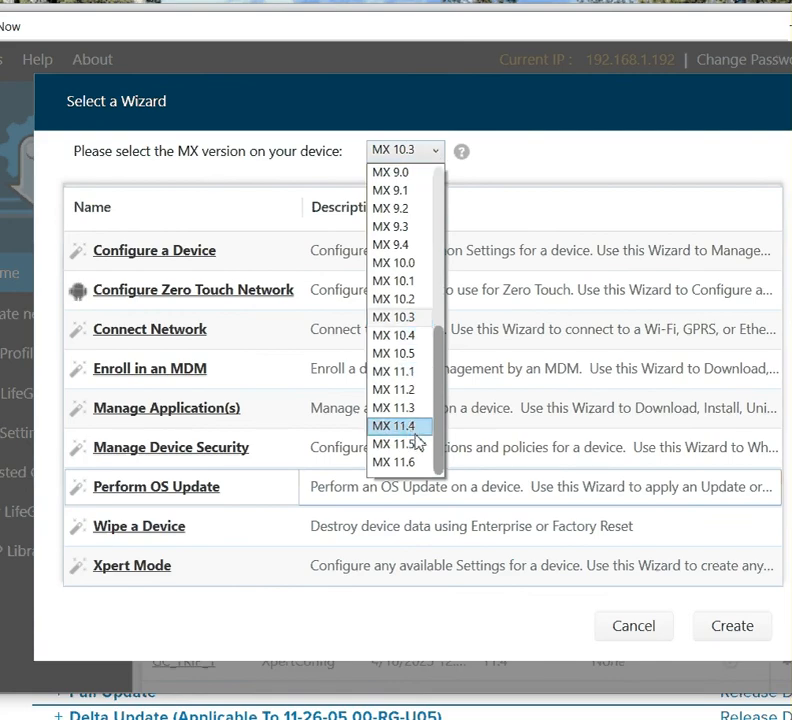
Step: Choose MX 11.5 for the device and start creating a Perform OS Update profile
left_click(393, 425)
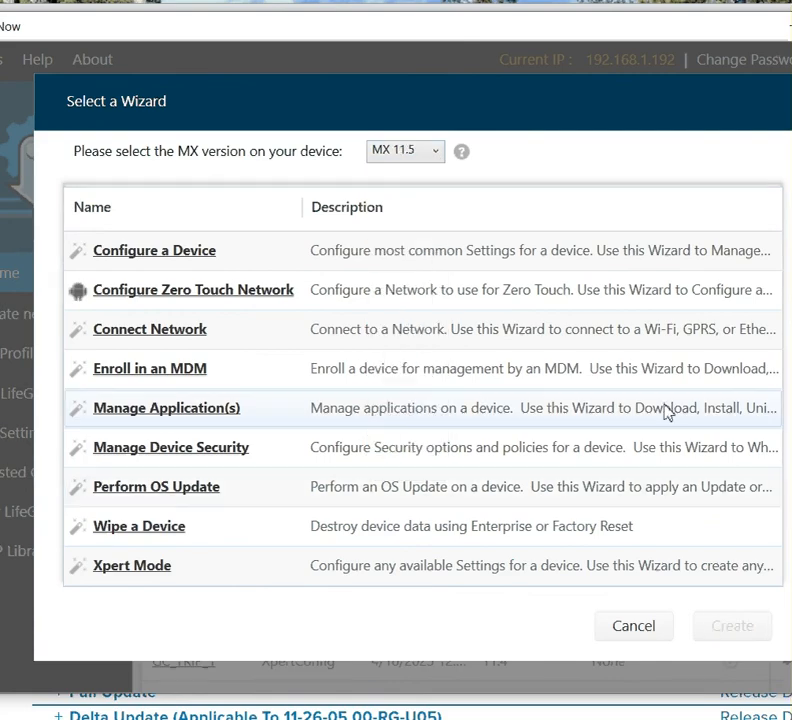
mouse_move(435, 172)
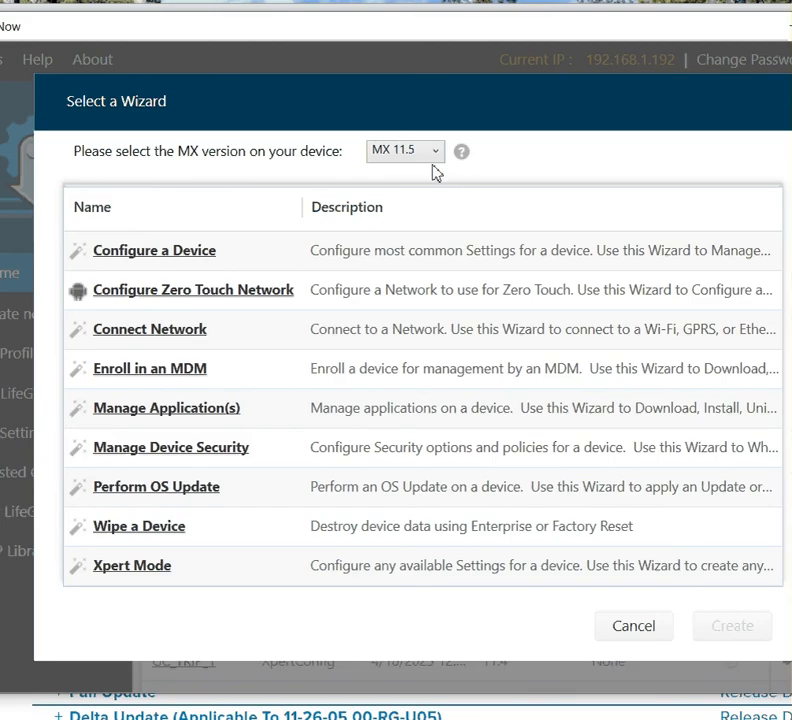
mouse_move(170, 500)
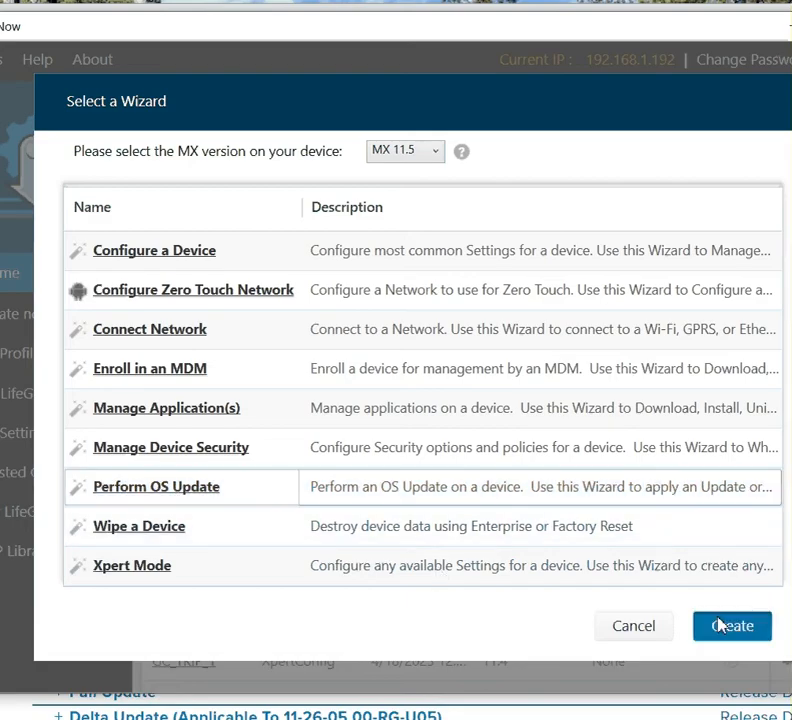
left_click(732, 625)
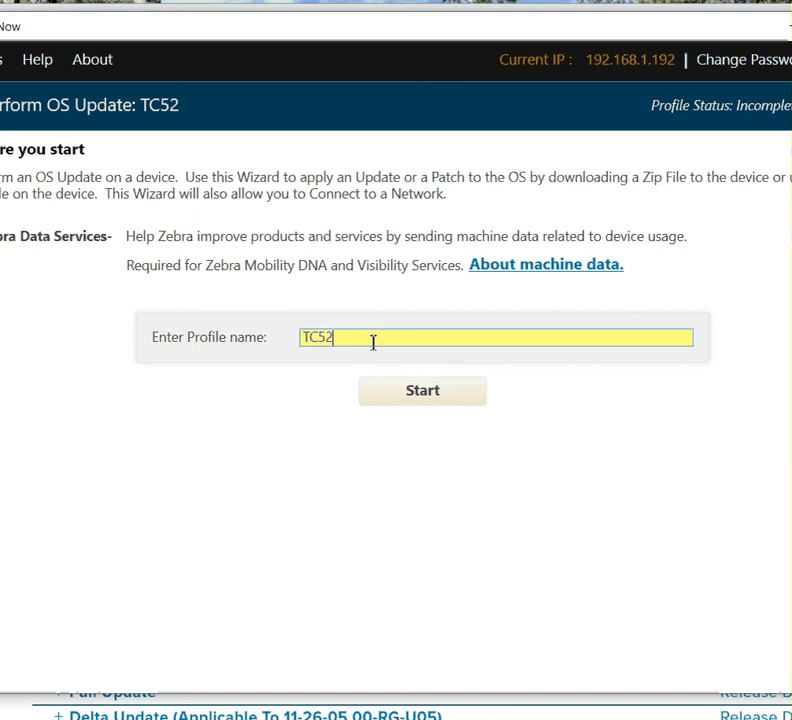
Step: Name the profile TC52ax_A11 and start the wizard into its deployment settings
type("ax_")
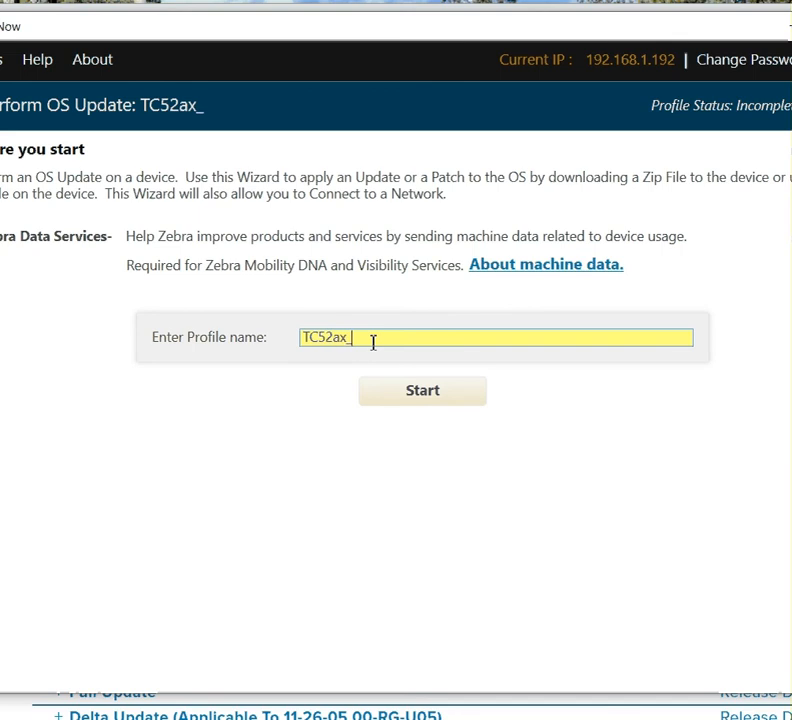
type("_A11")
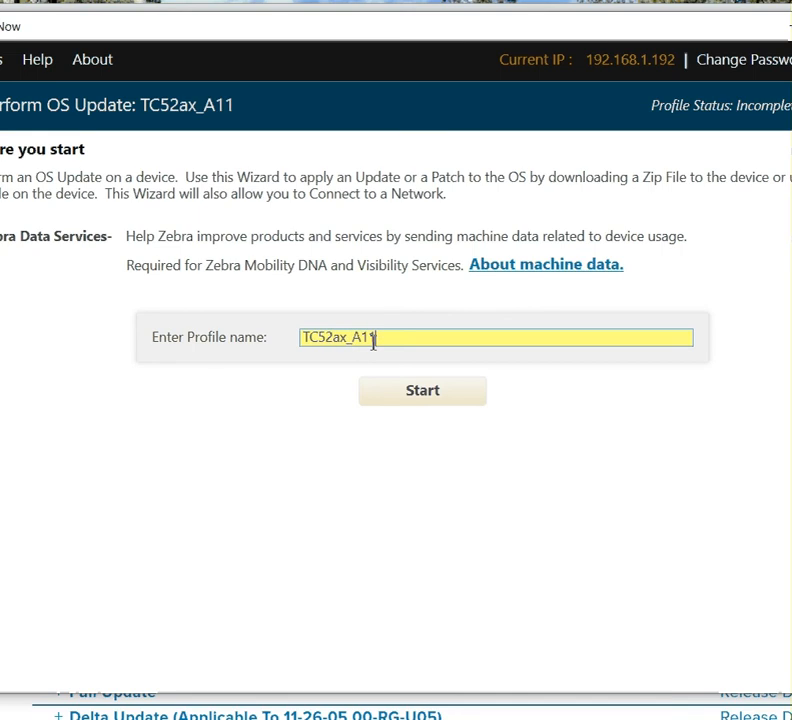
left_click(422, 390)
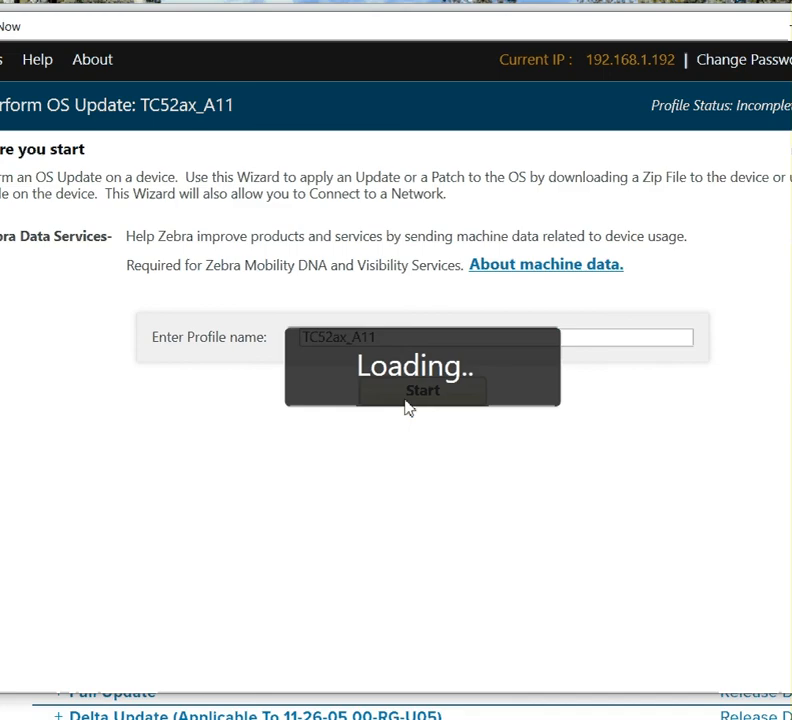
left_click(422, 390)
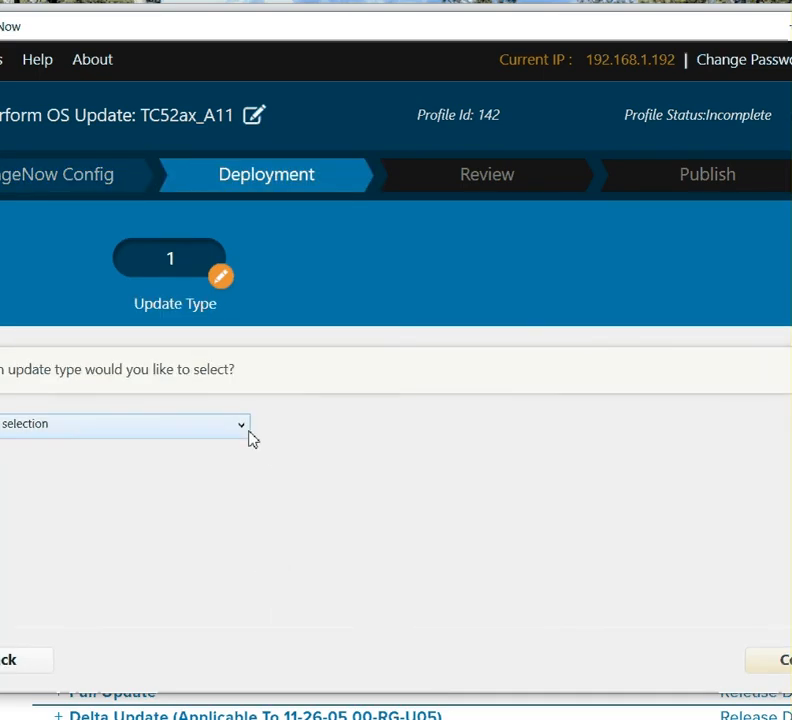
Step: Pick the OS update type and choose 'No, I would like to Download the file' to the device
left_click(124, 424)
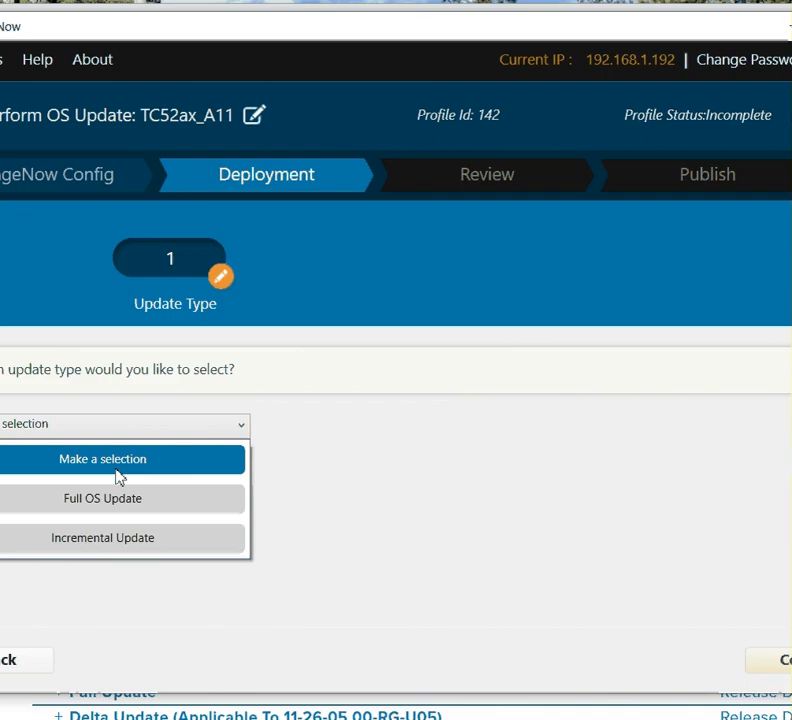
left_click(102, 498)
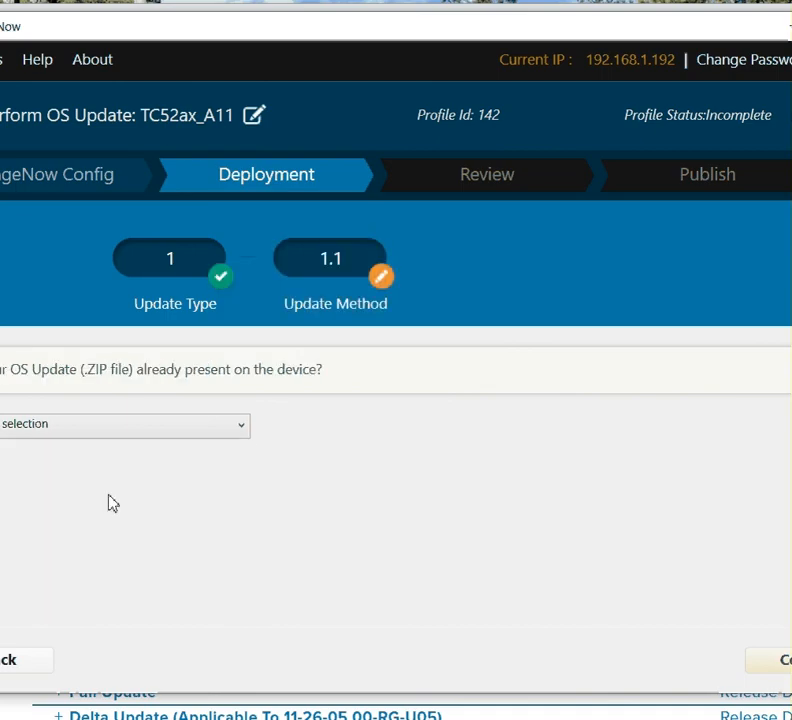
left_click(124, 424)
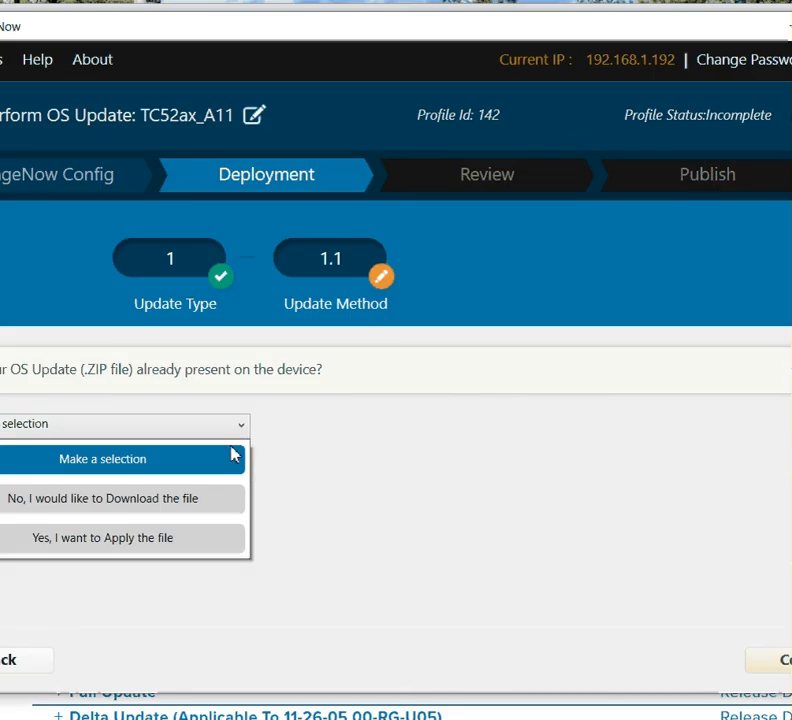
mouse_move(92, 508)
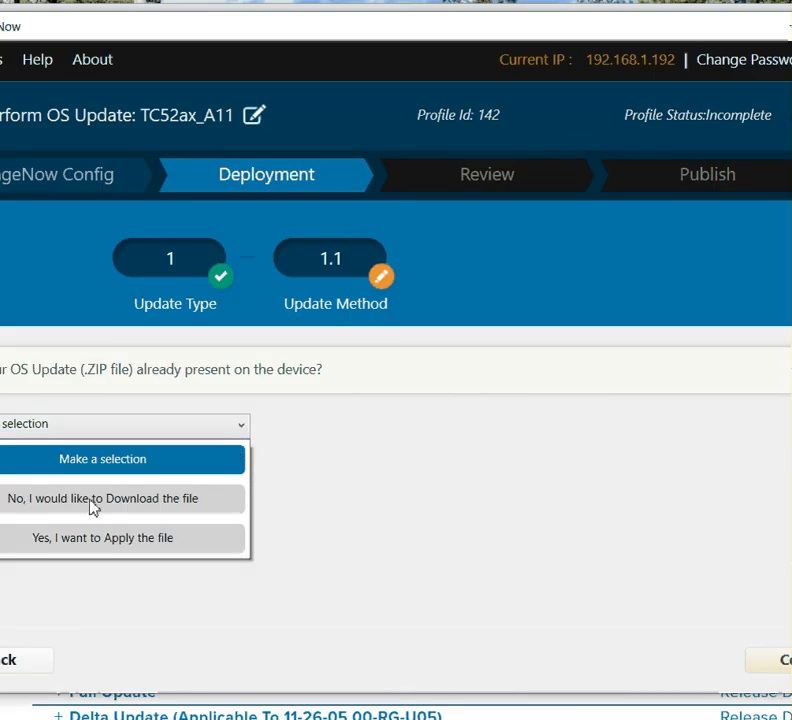
mouse_move(223, 498)
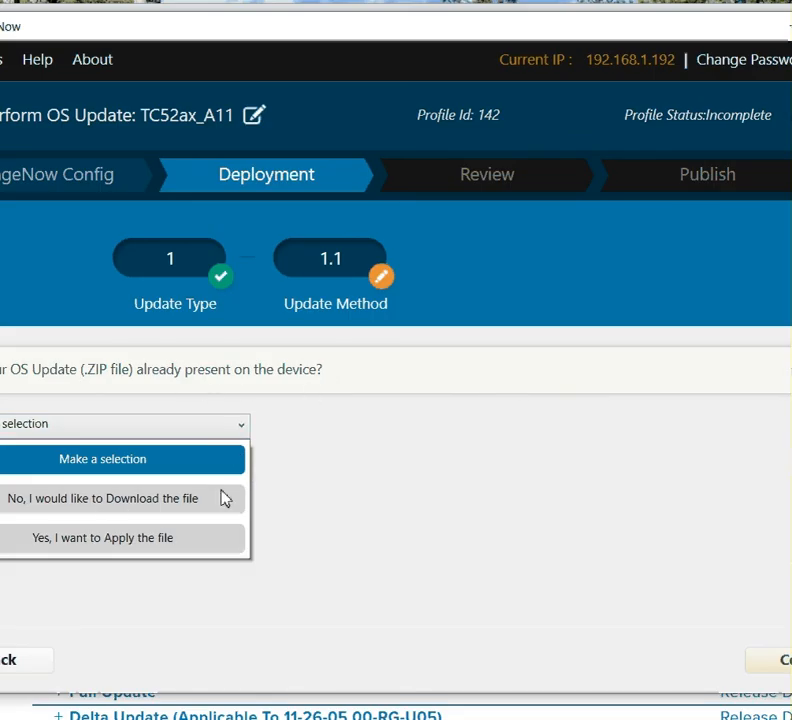
left_click(104, 498)
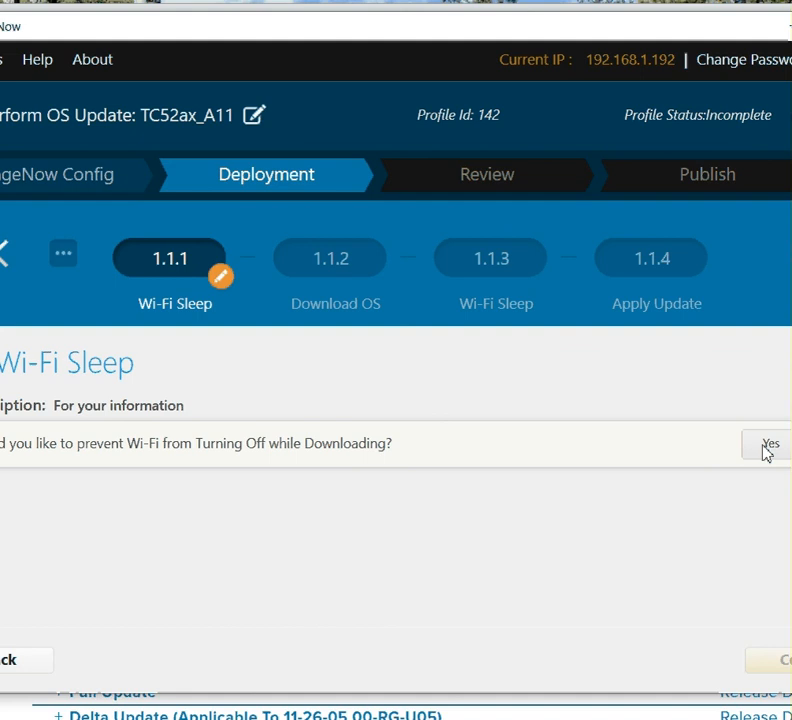
mouse_move(359, 506)
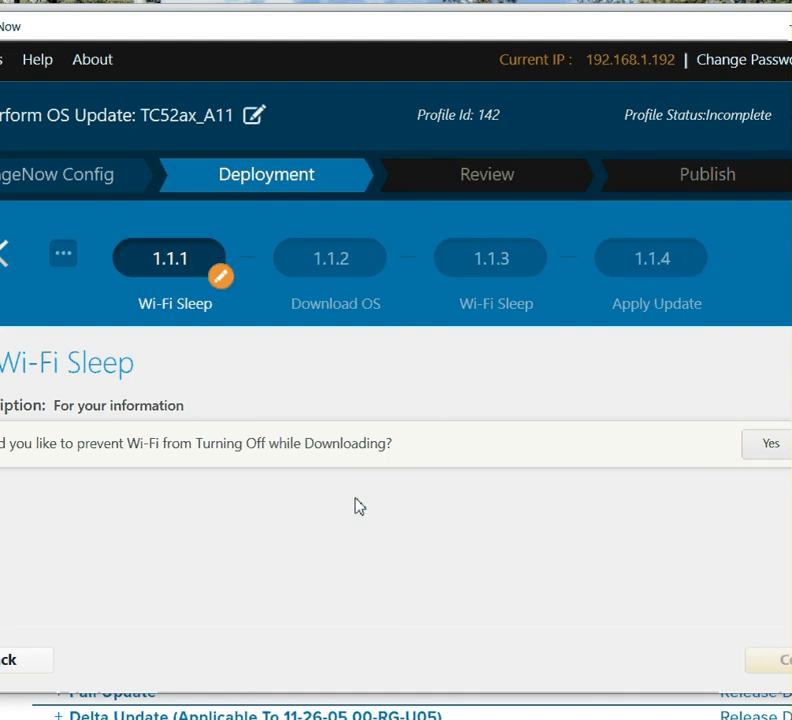
mouse_move(538, 503)
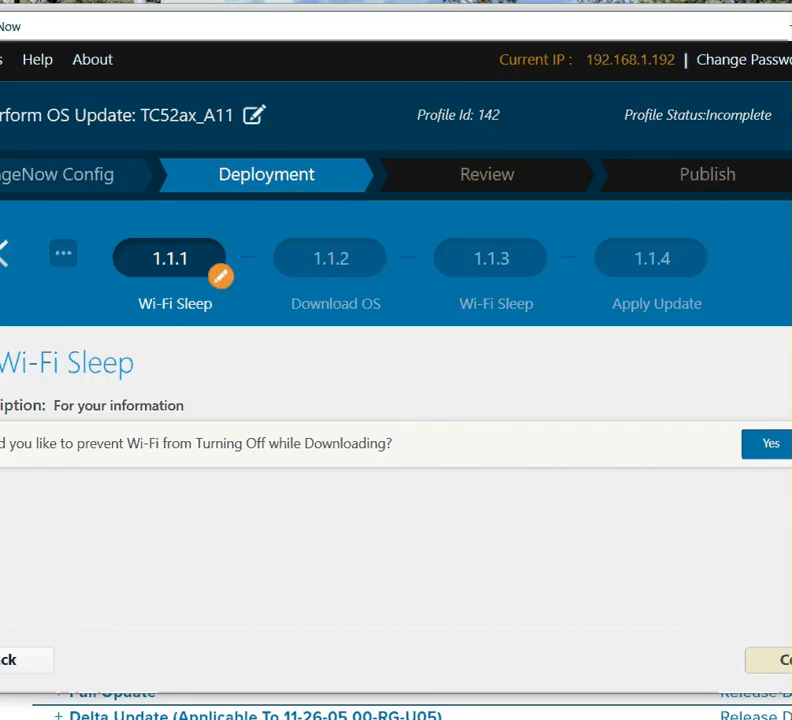
Step: Continue to Download OS and replace the Target Path with a path starting /sdcard/
left_click(769, 443)
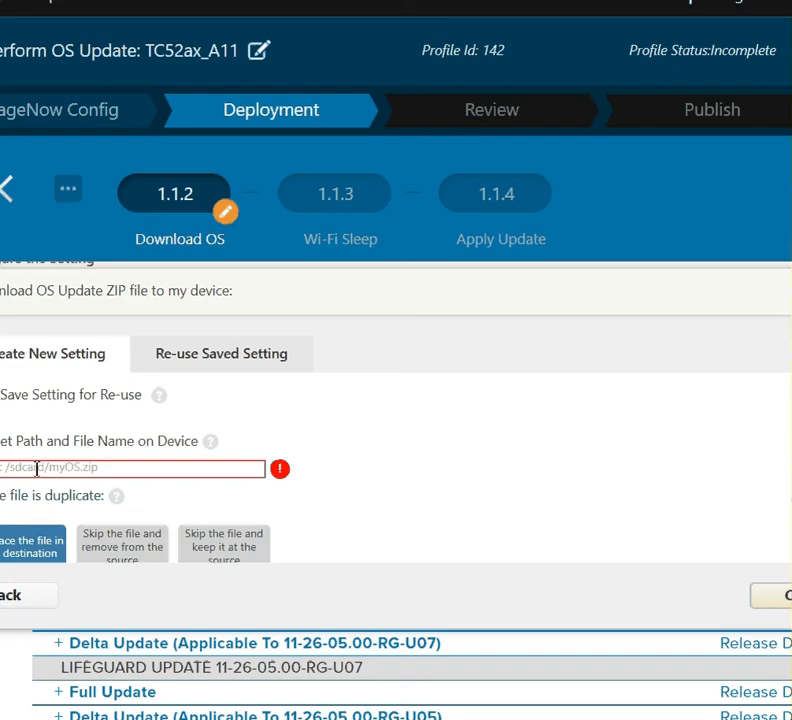
triple_click(130, 468)
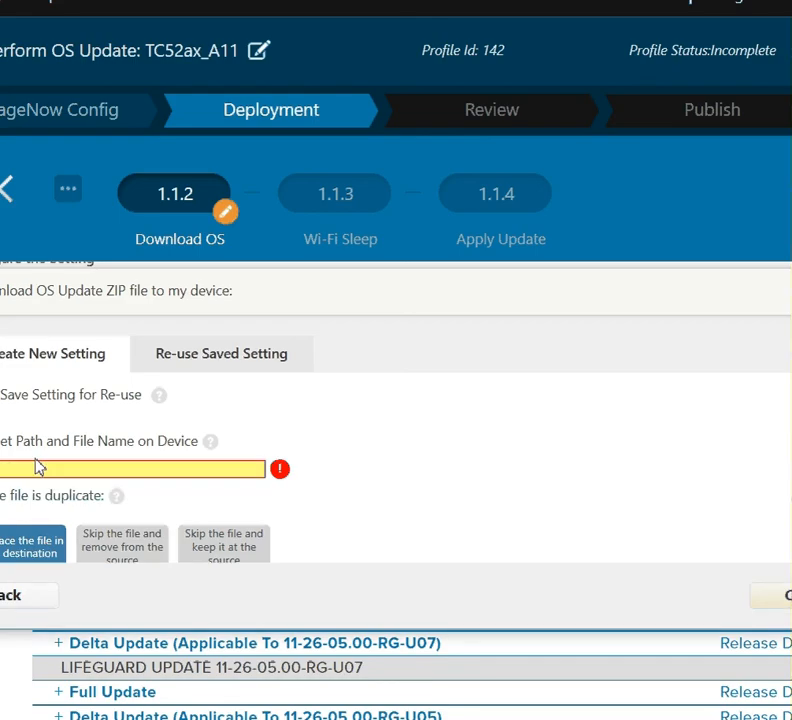
type("ard")
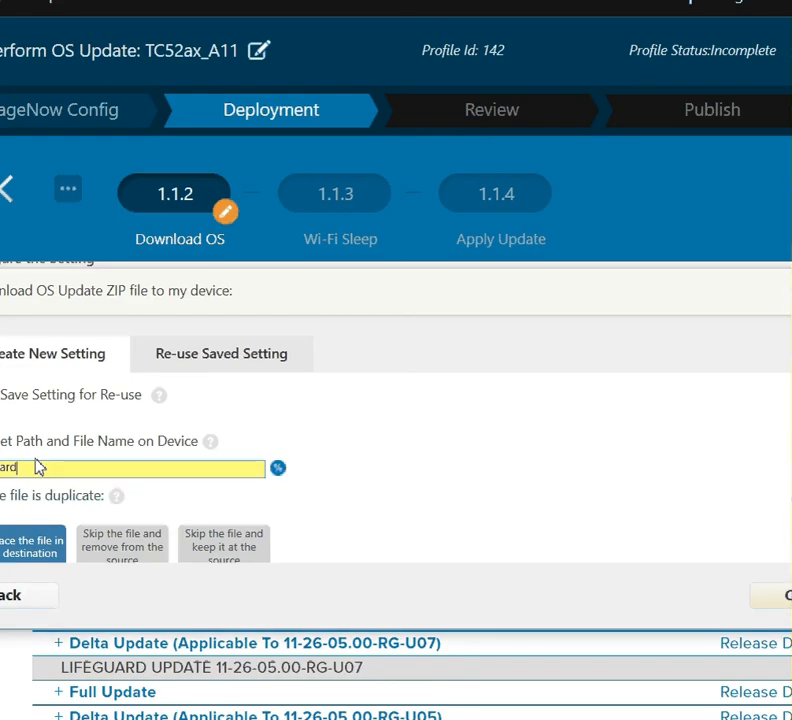
type("/")
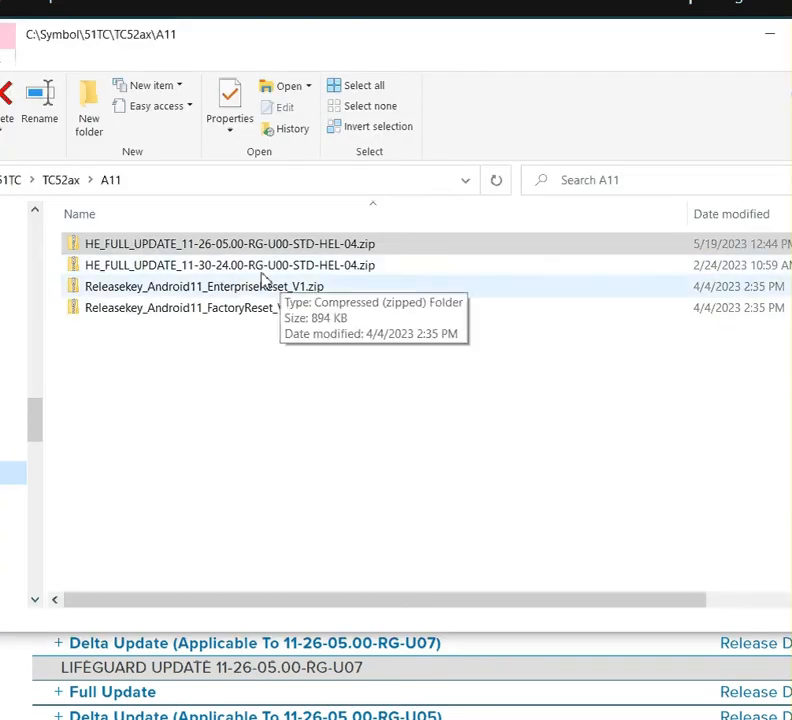
Step: Copy the HE_FULL_UPDATE_11-30-24.00-RG-U00-STD-HEL-04.zip file name from the A11 folder
right_click(230, 264)
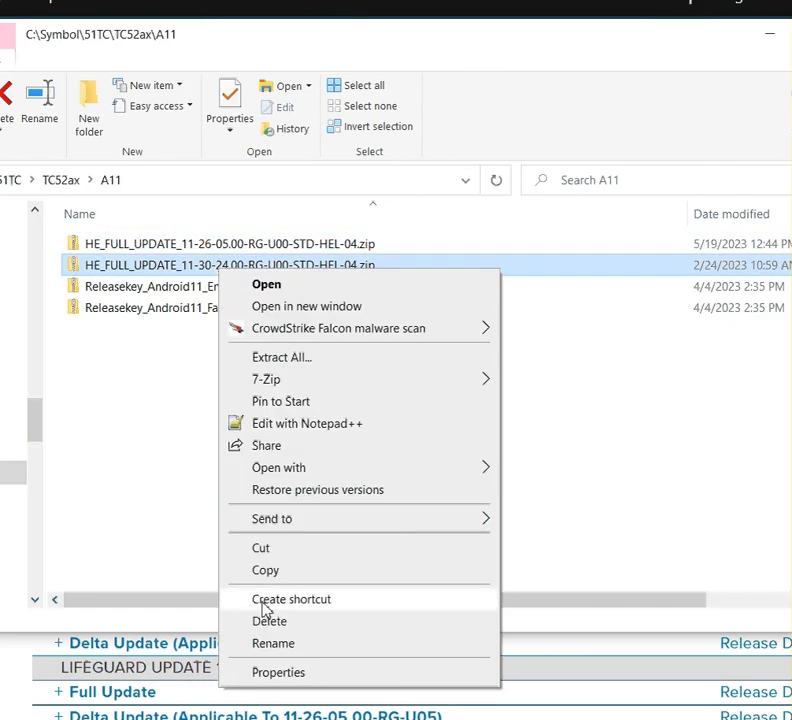
left_click(278, 672)
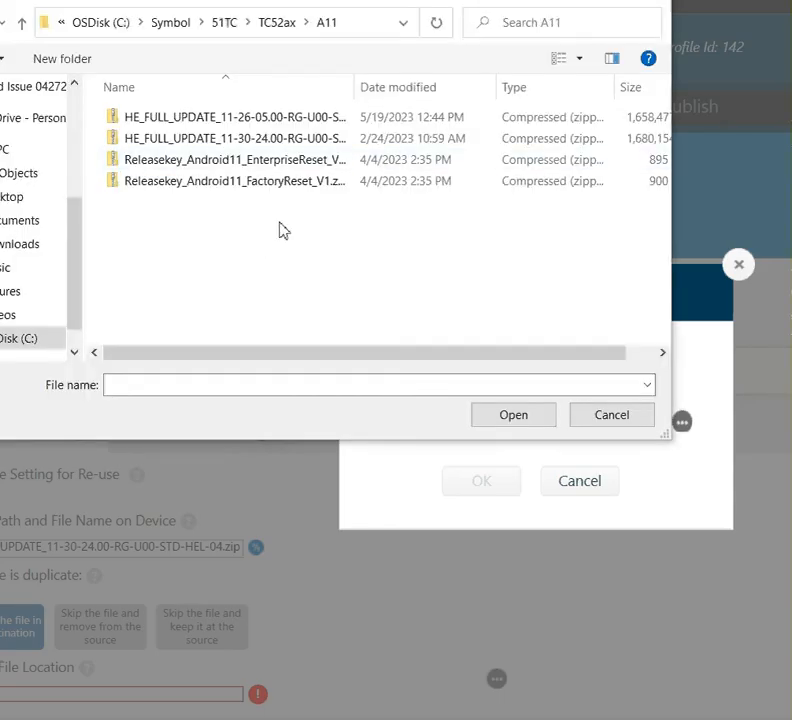
Step: Select the 11-30-24.00 full update ZIP in A11 as the profile's source File Location
left_click(230, 138)
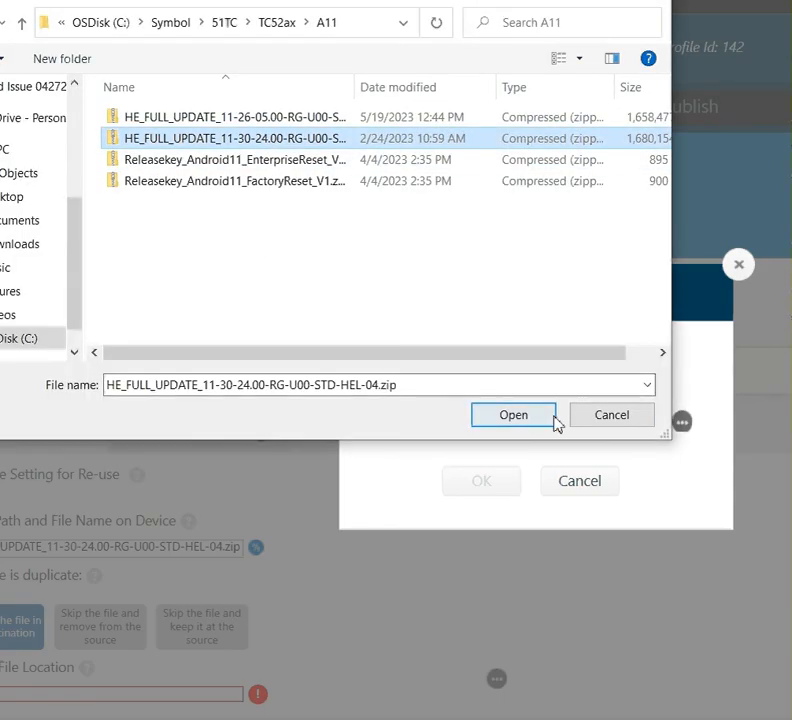
left_click(513, 415)
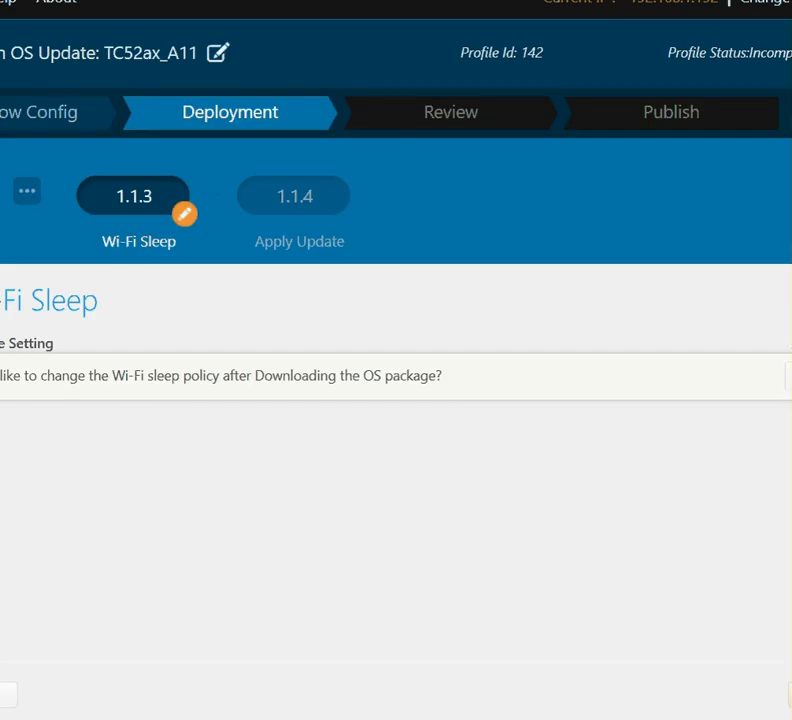
Step: Continue through Wi-Fi Sleep and Apply Update, set Encrypt Barcode to Unencrypted, and complete the profile
left_click(293, 195)
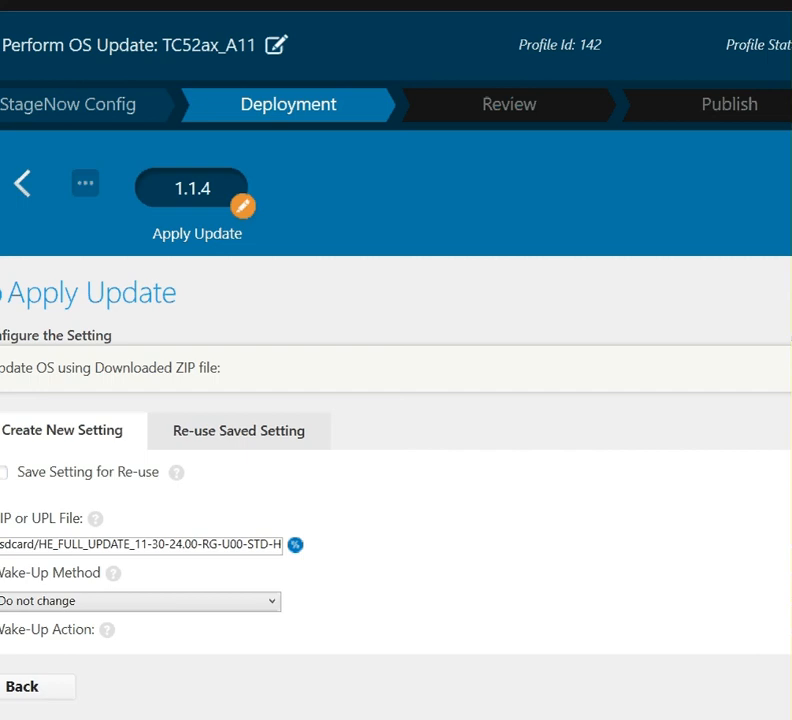
left_click(508, 104)
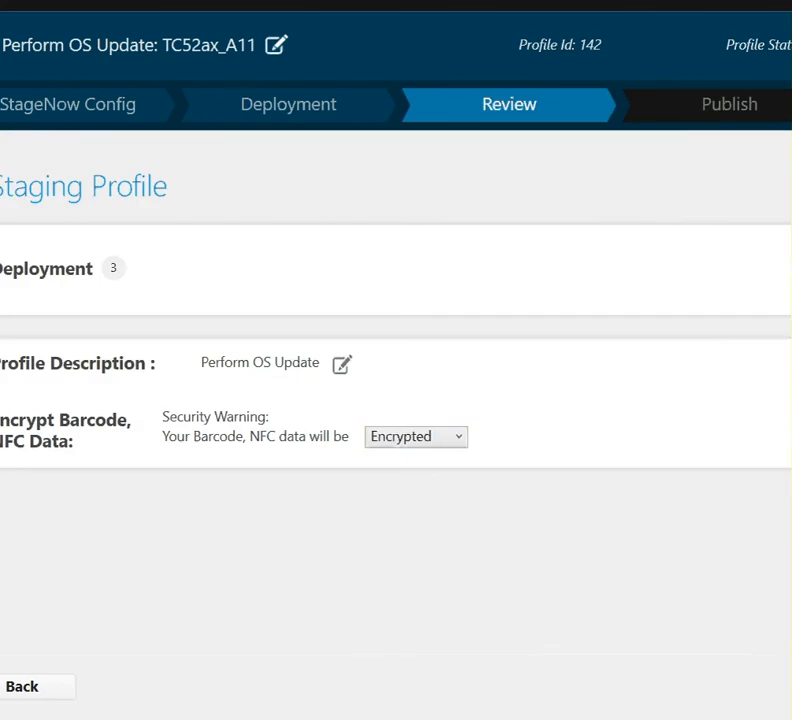
left_click(415, 436)
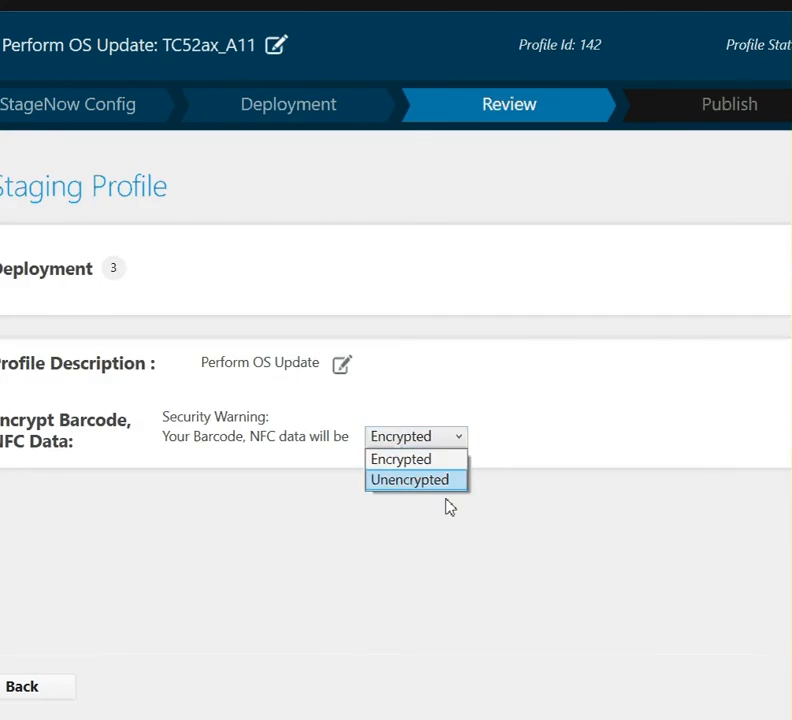
left_click(409, 480)
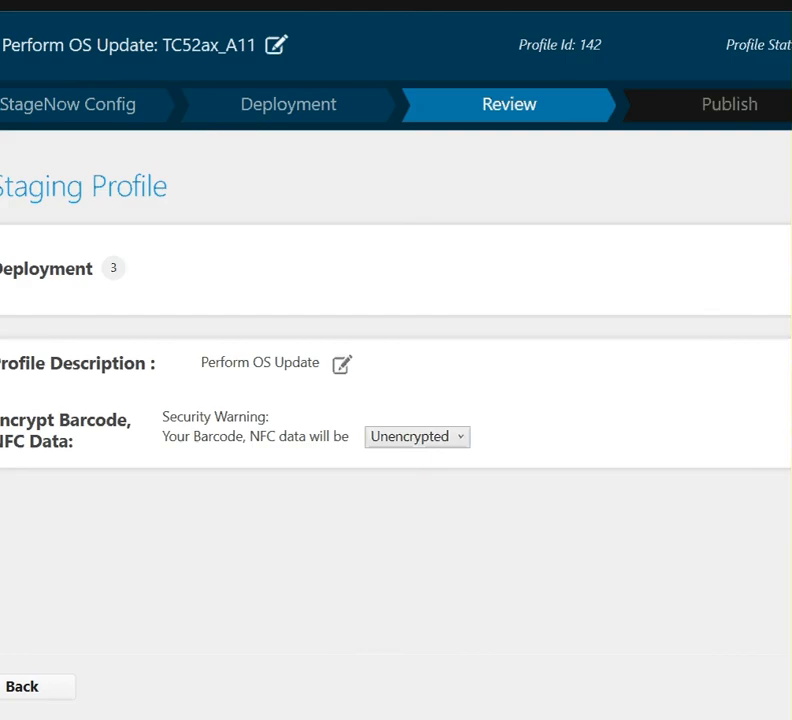
left_click(729, 104)
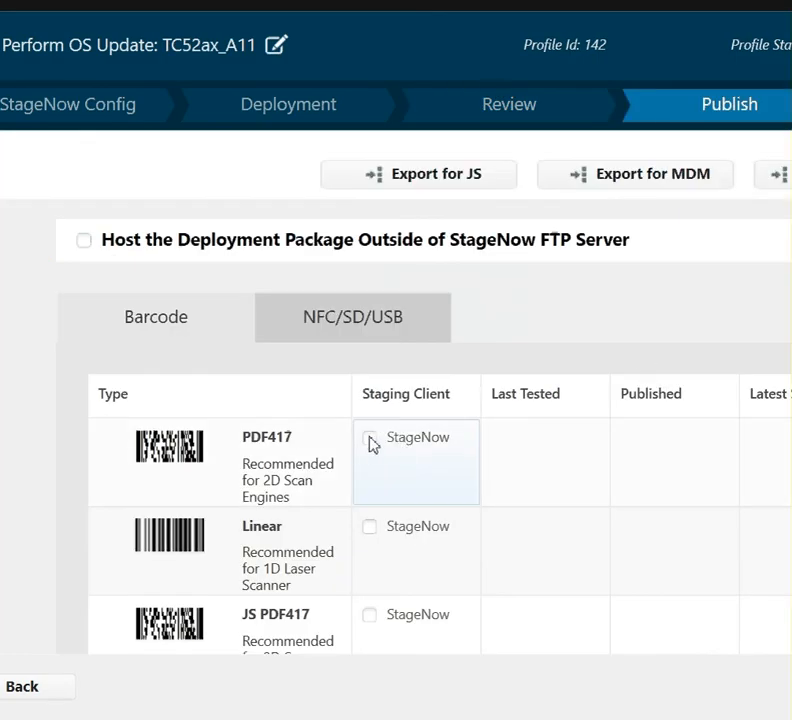
Step: Tick the PDF417 barcode type for the StageNow staging client on the Publish page
scroll("down", 3)
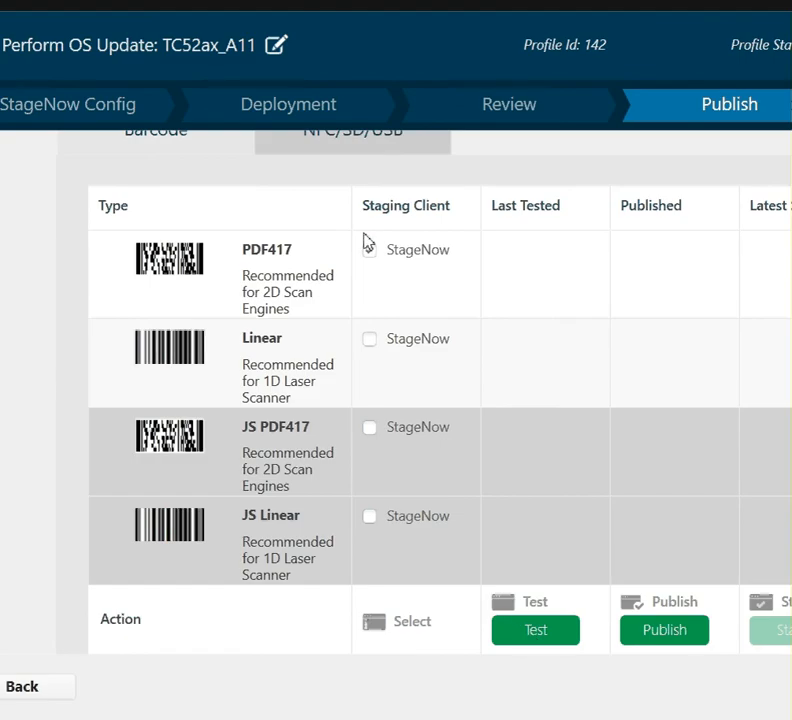
left_click(369, 249)
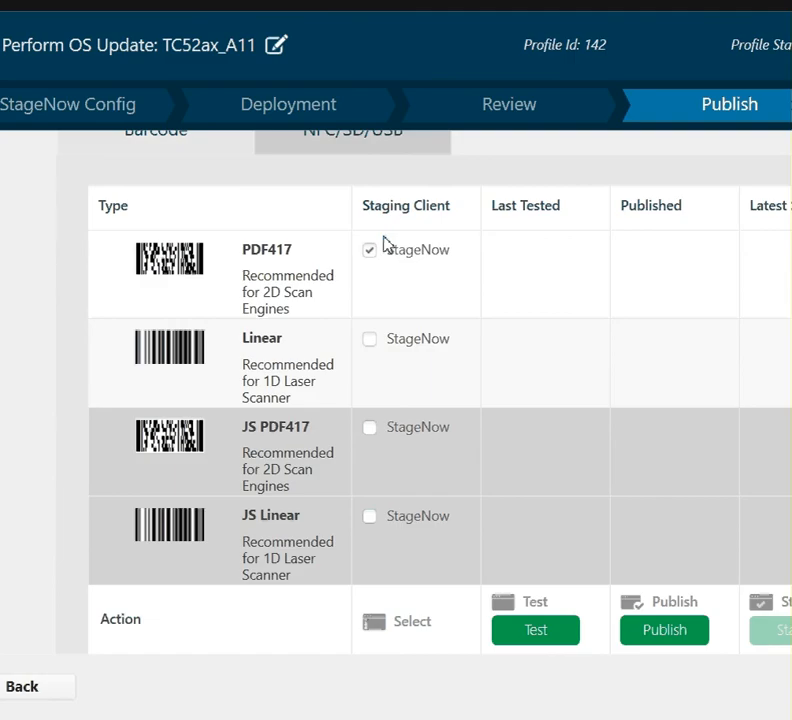
mouse_move(388, 222)
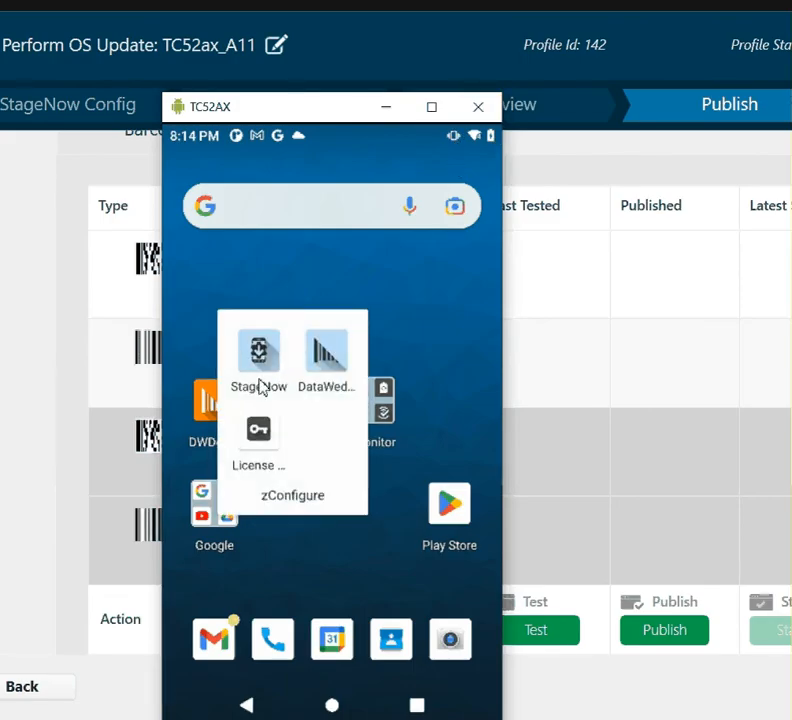
Step: Tap the StageNow app in the device's zConfigure folder via the scrcpy mirror
left_click(258, 355)
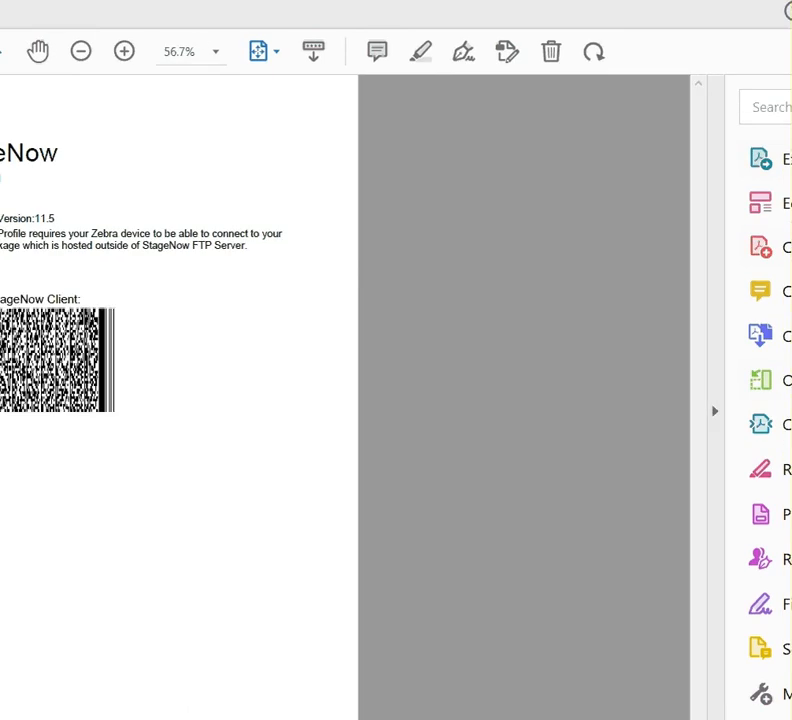
Step: Show the published StageNow PDF417 barcode in Acrobat, then return to the browser
left_click(759, 159)
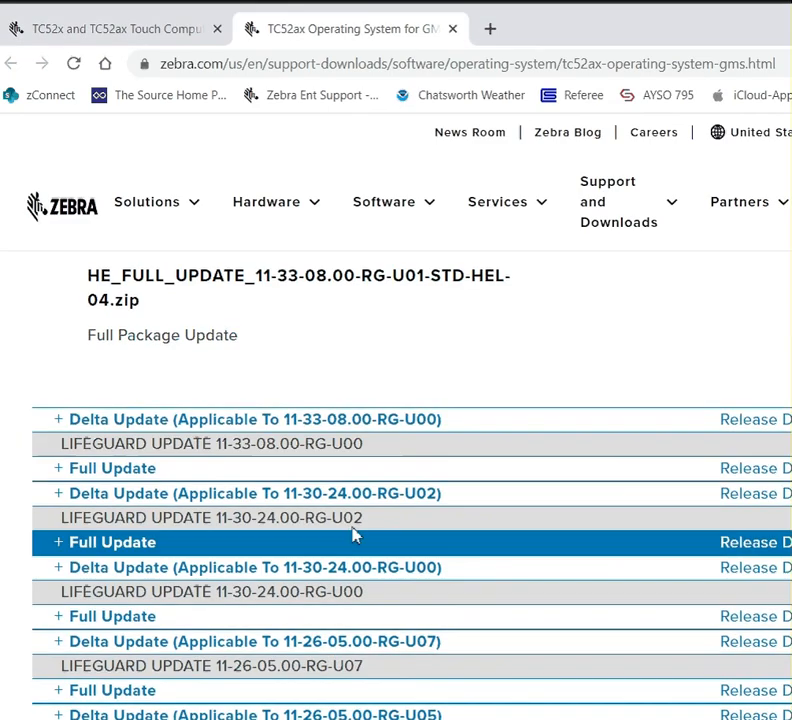
scroll("down", 3)
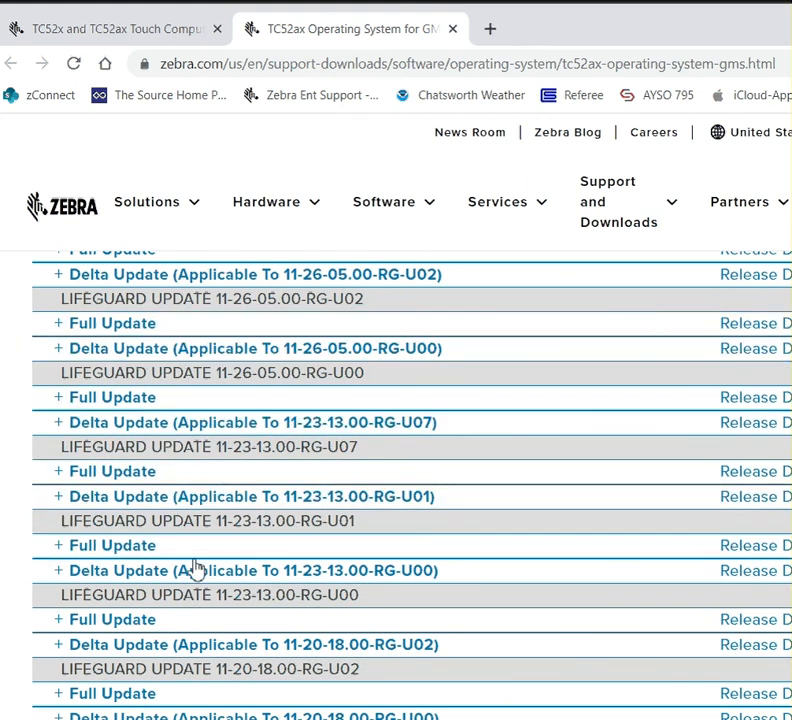
scroll("down", 3)
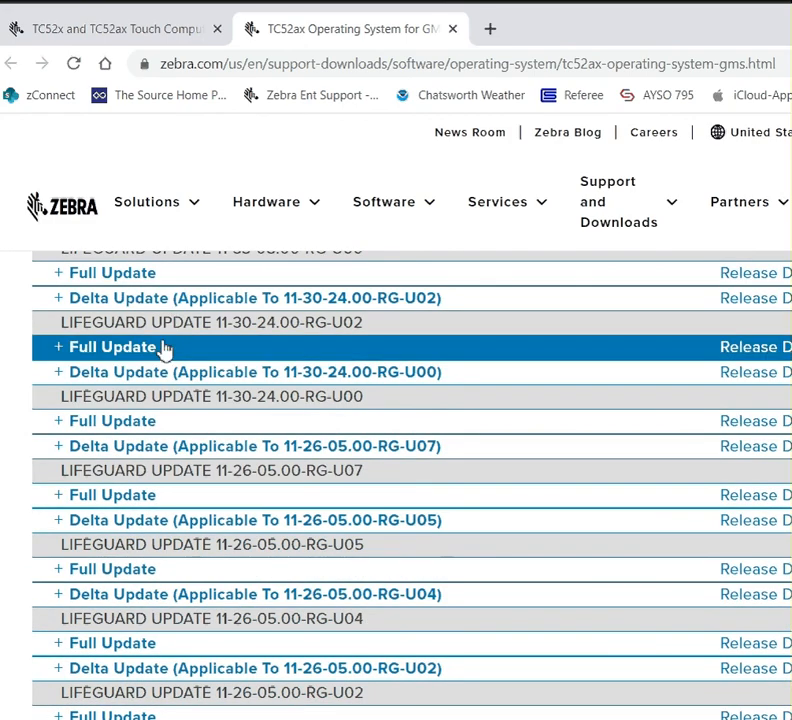
mouse_move(277, 494)
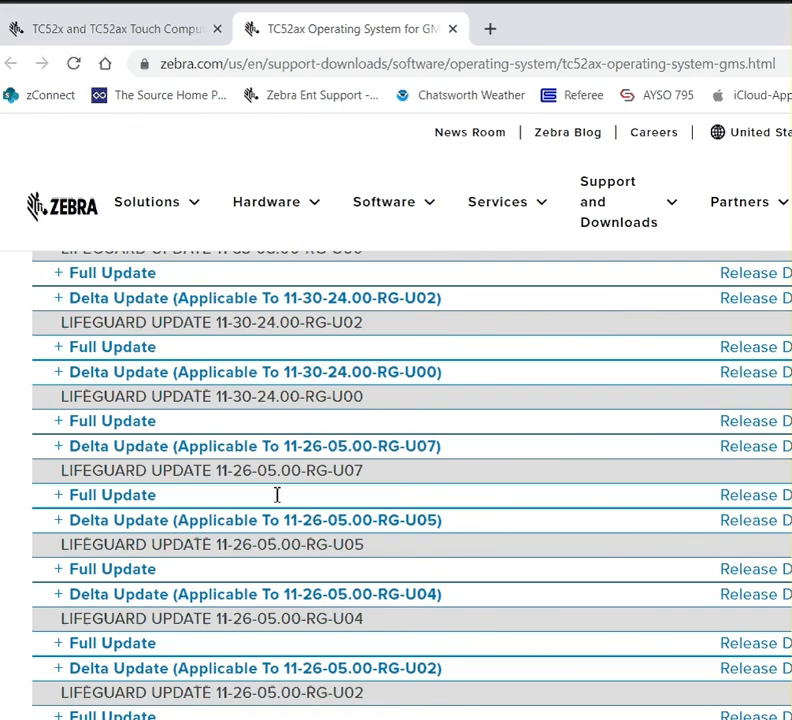